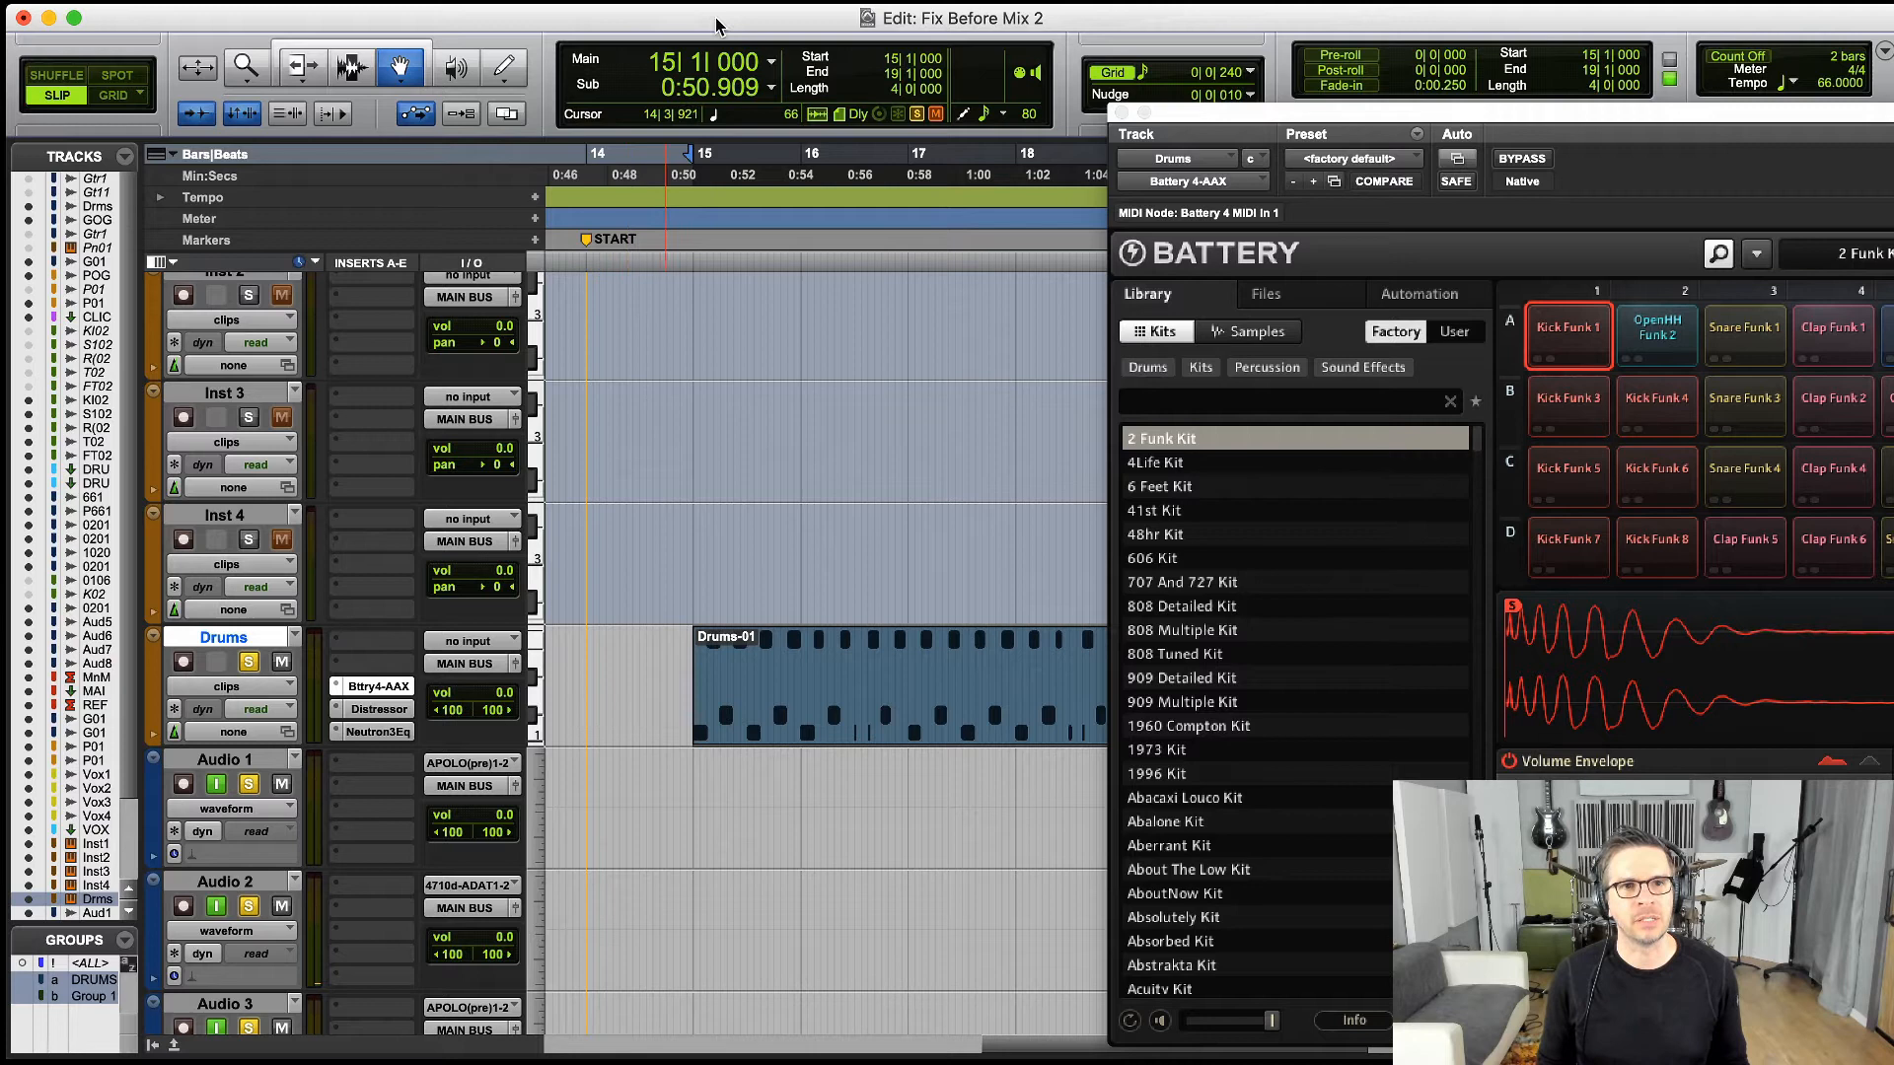
- Play back the 2 Funk Kit so the kick cell's sample and envelope panels show
{"action": "key", "text": "space"}
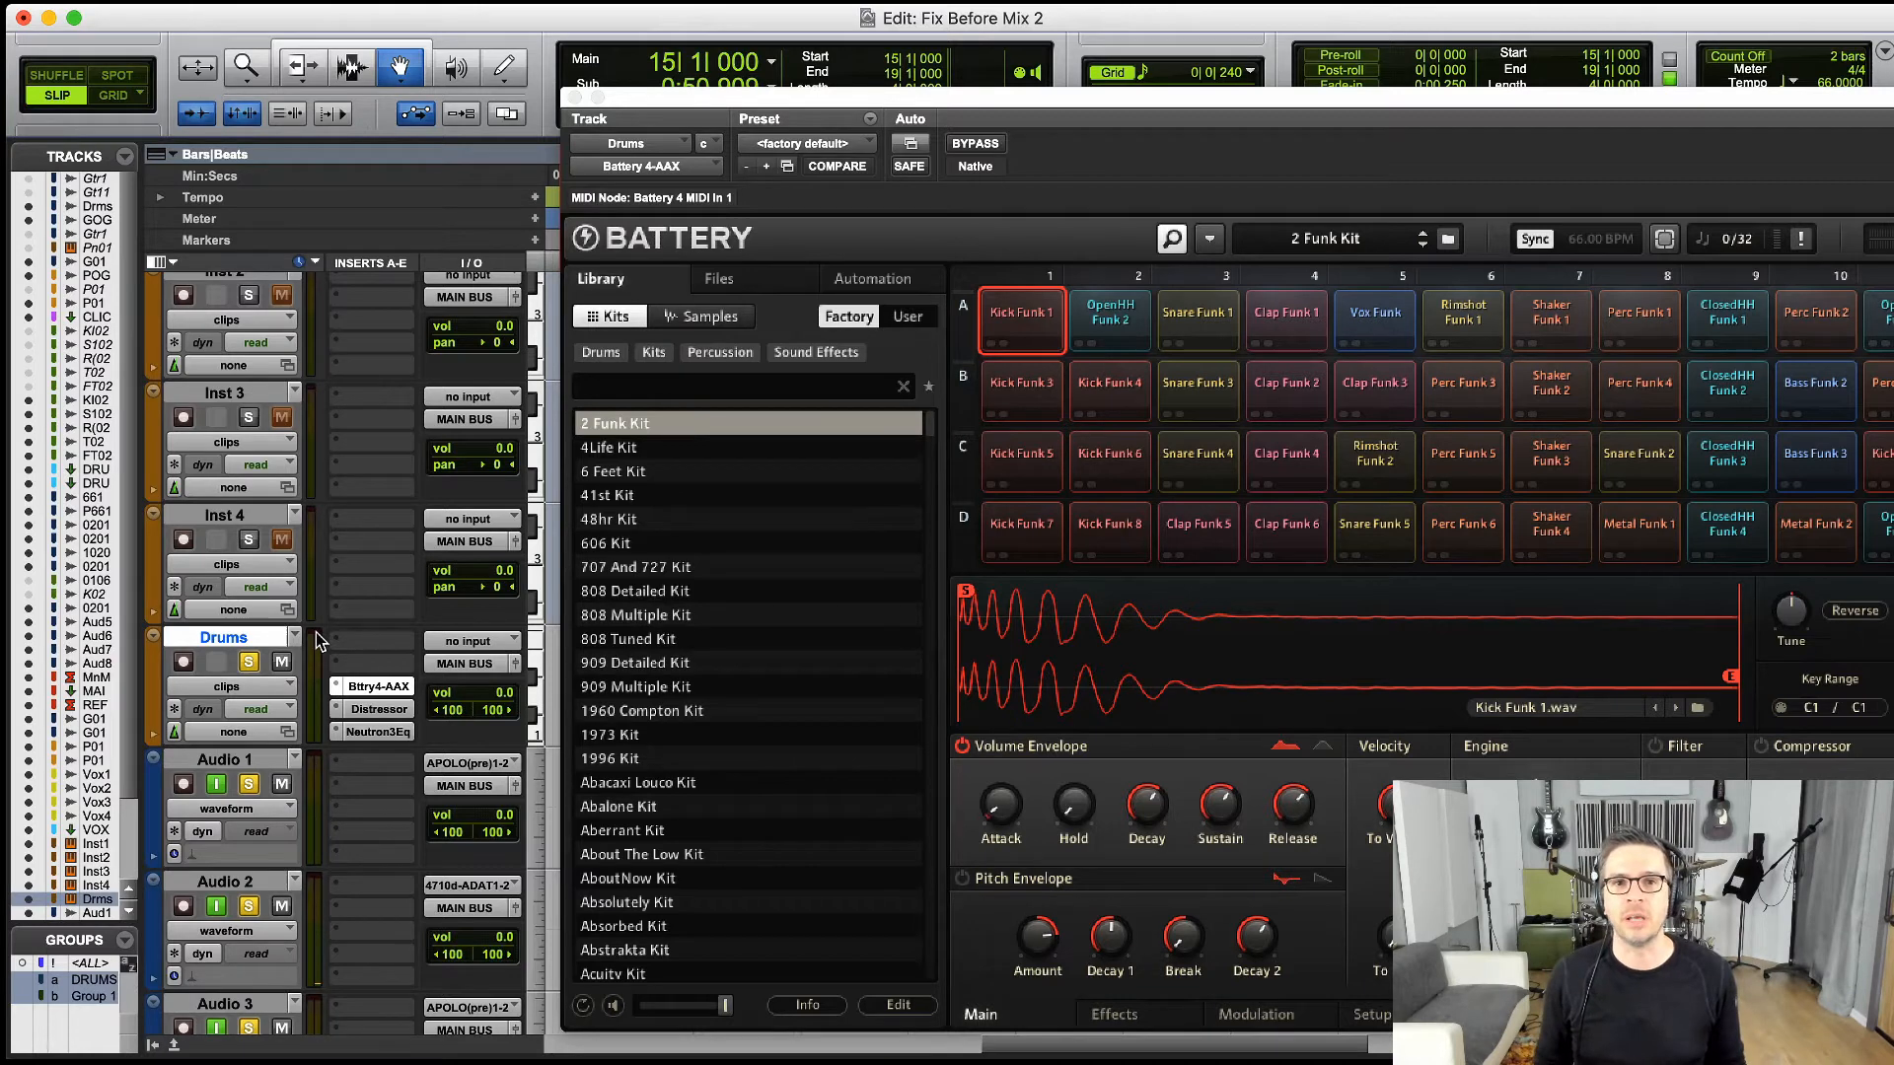
{"action": "mouse_move", "coordinate": [1024, 310]}
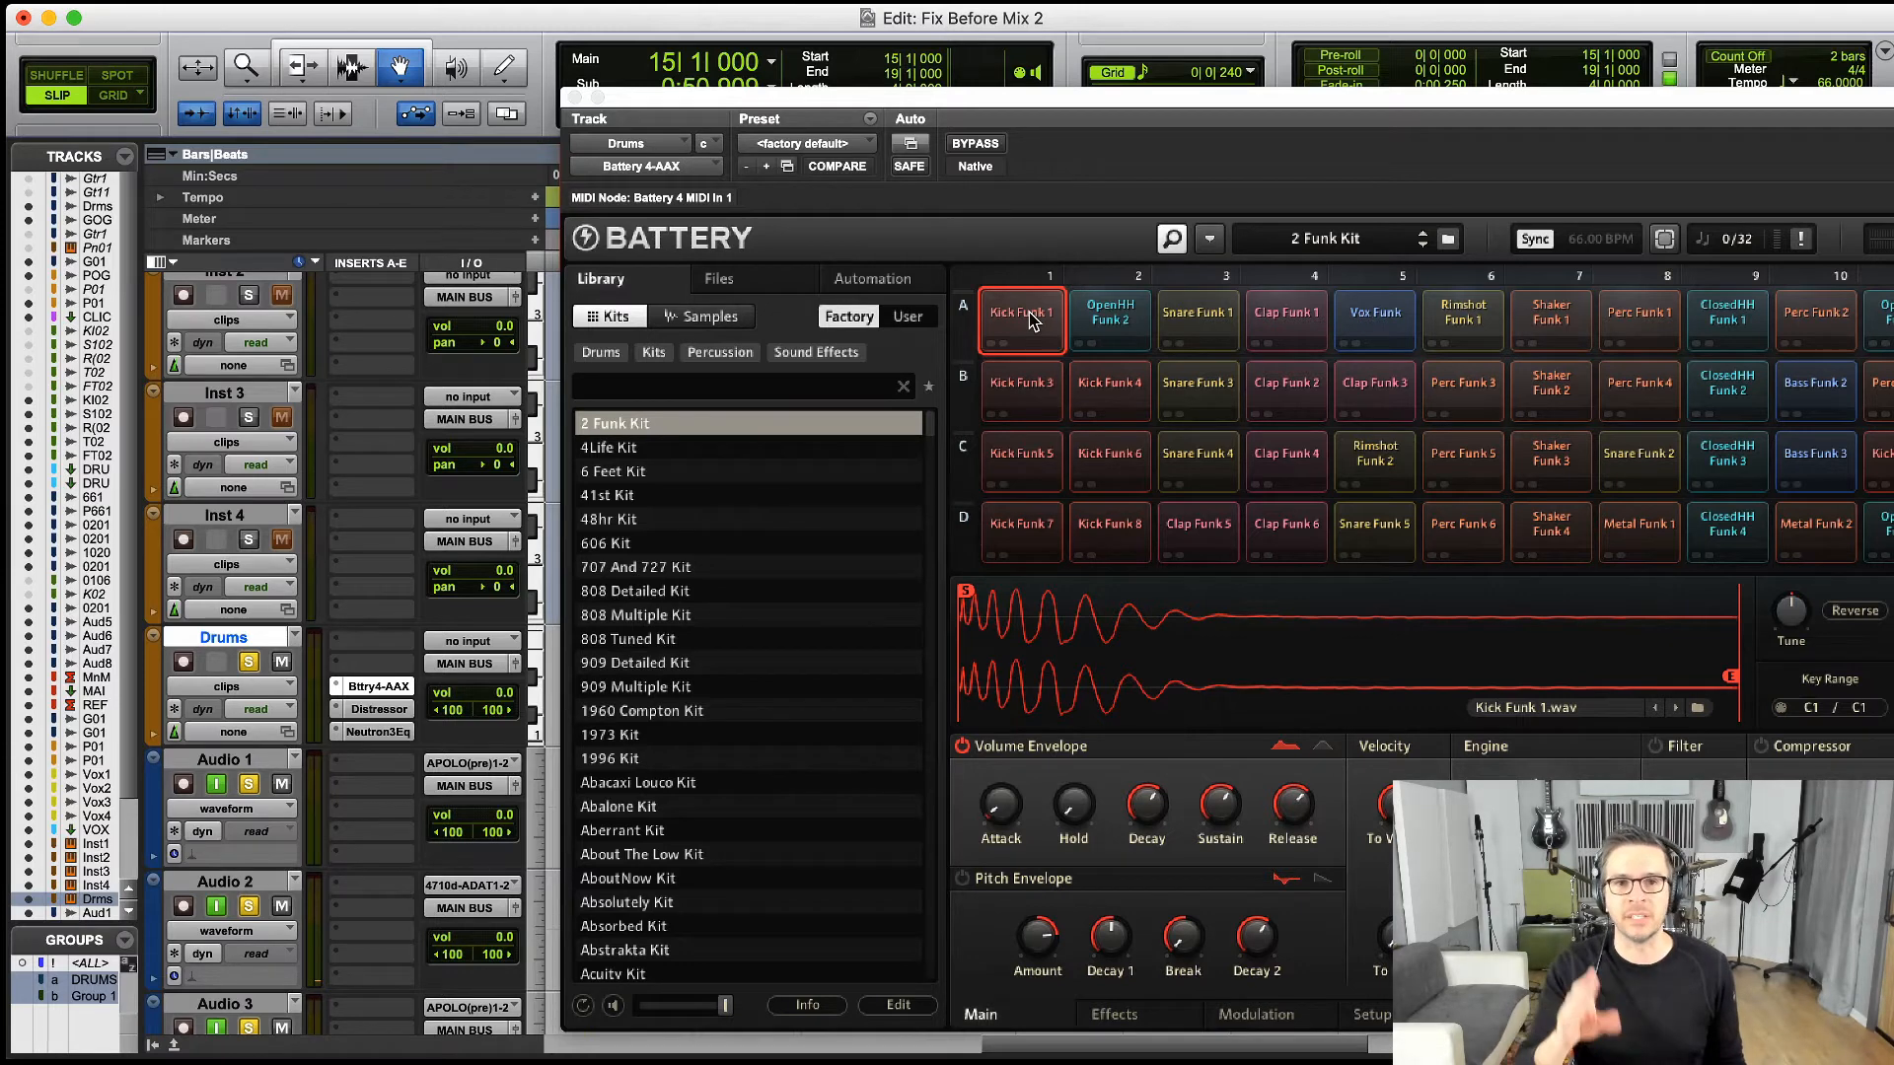
{"action": "right_click", "coordinate": [1020, 316]}
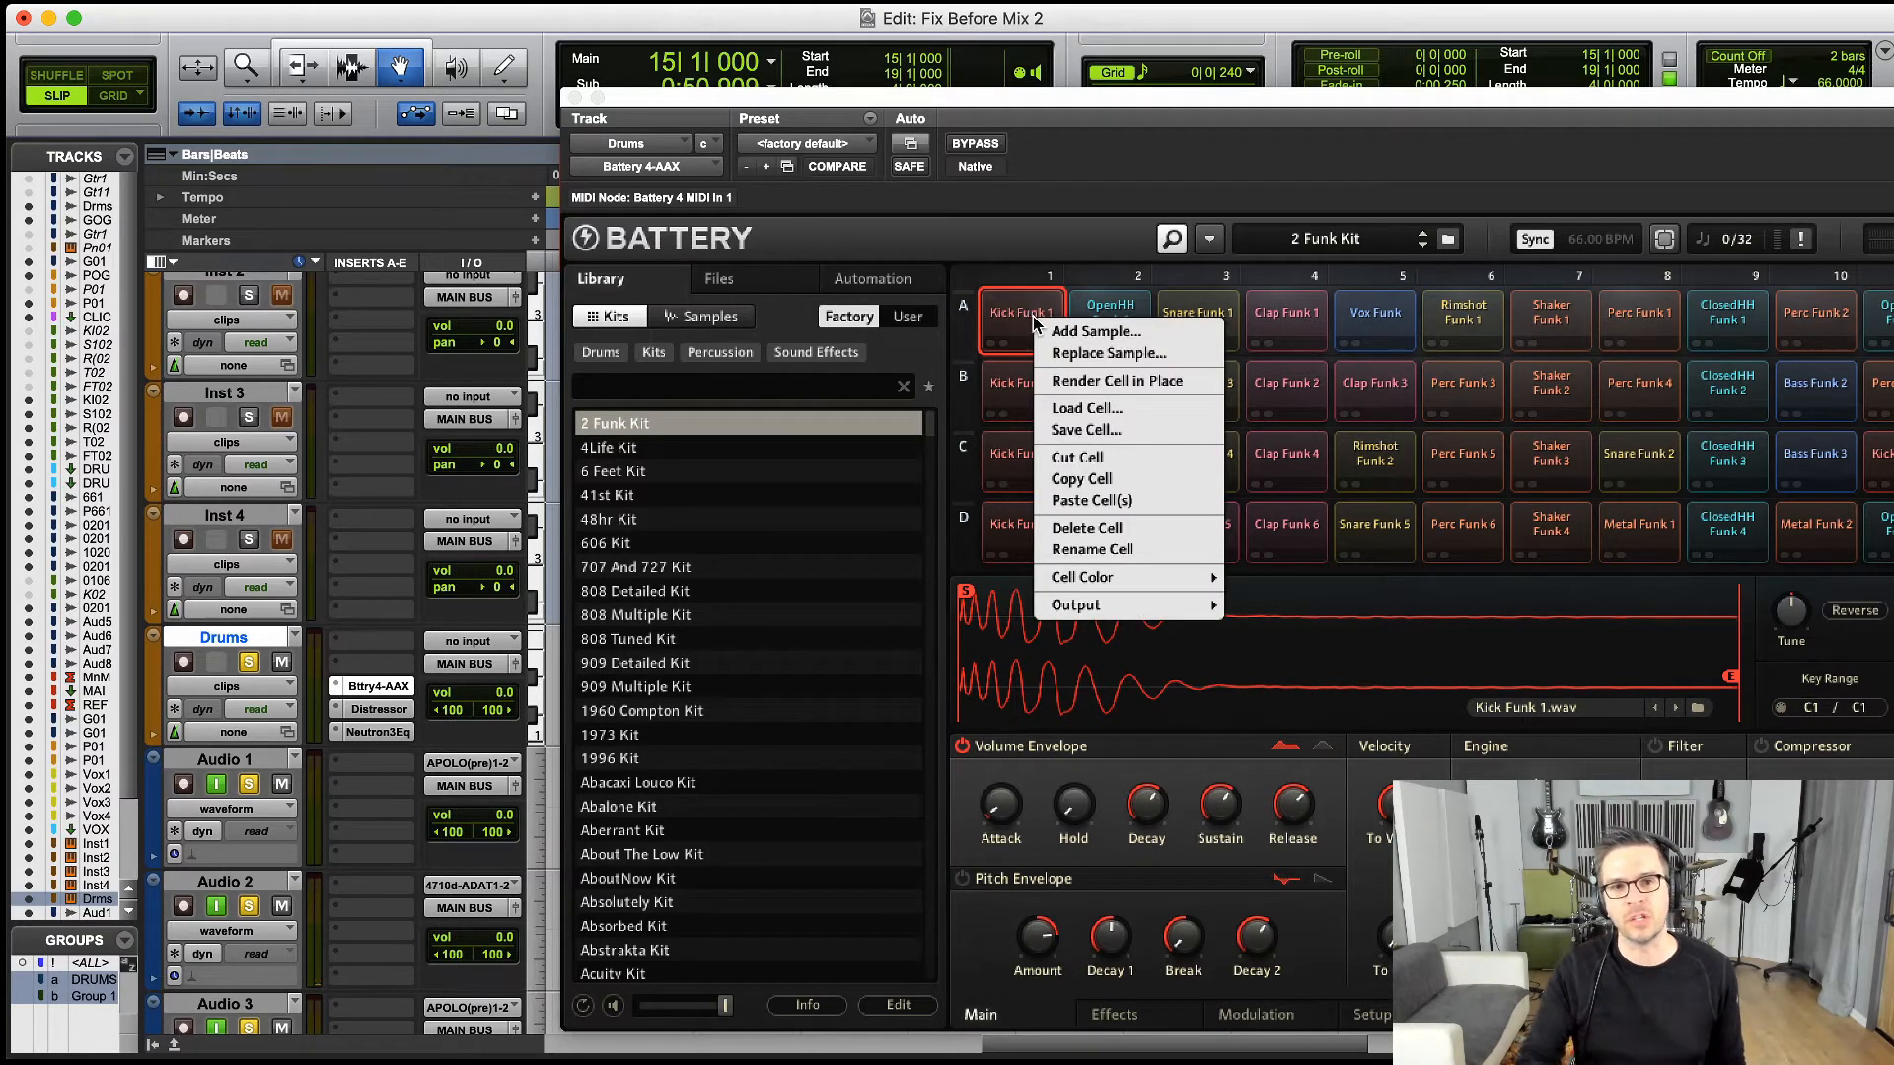
{"action": "mouse_move", "coordinate": [1075, 606]}
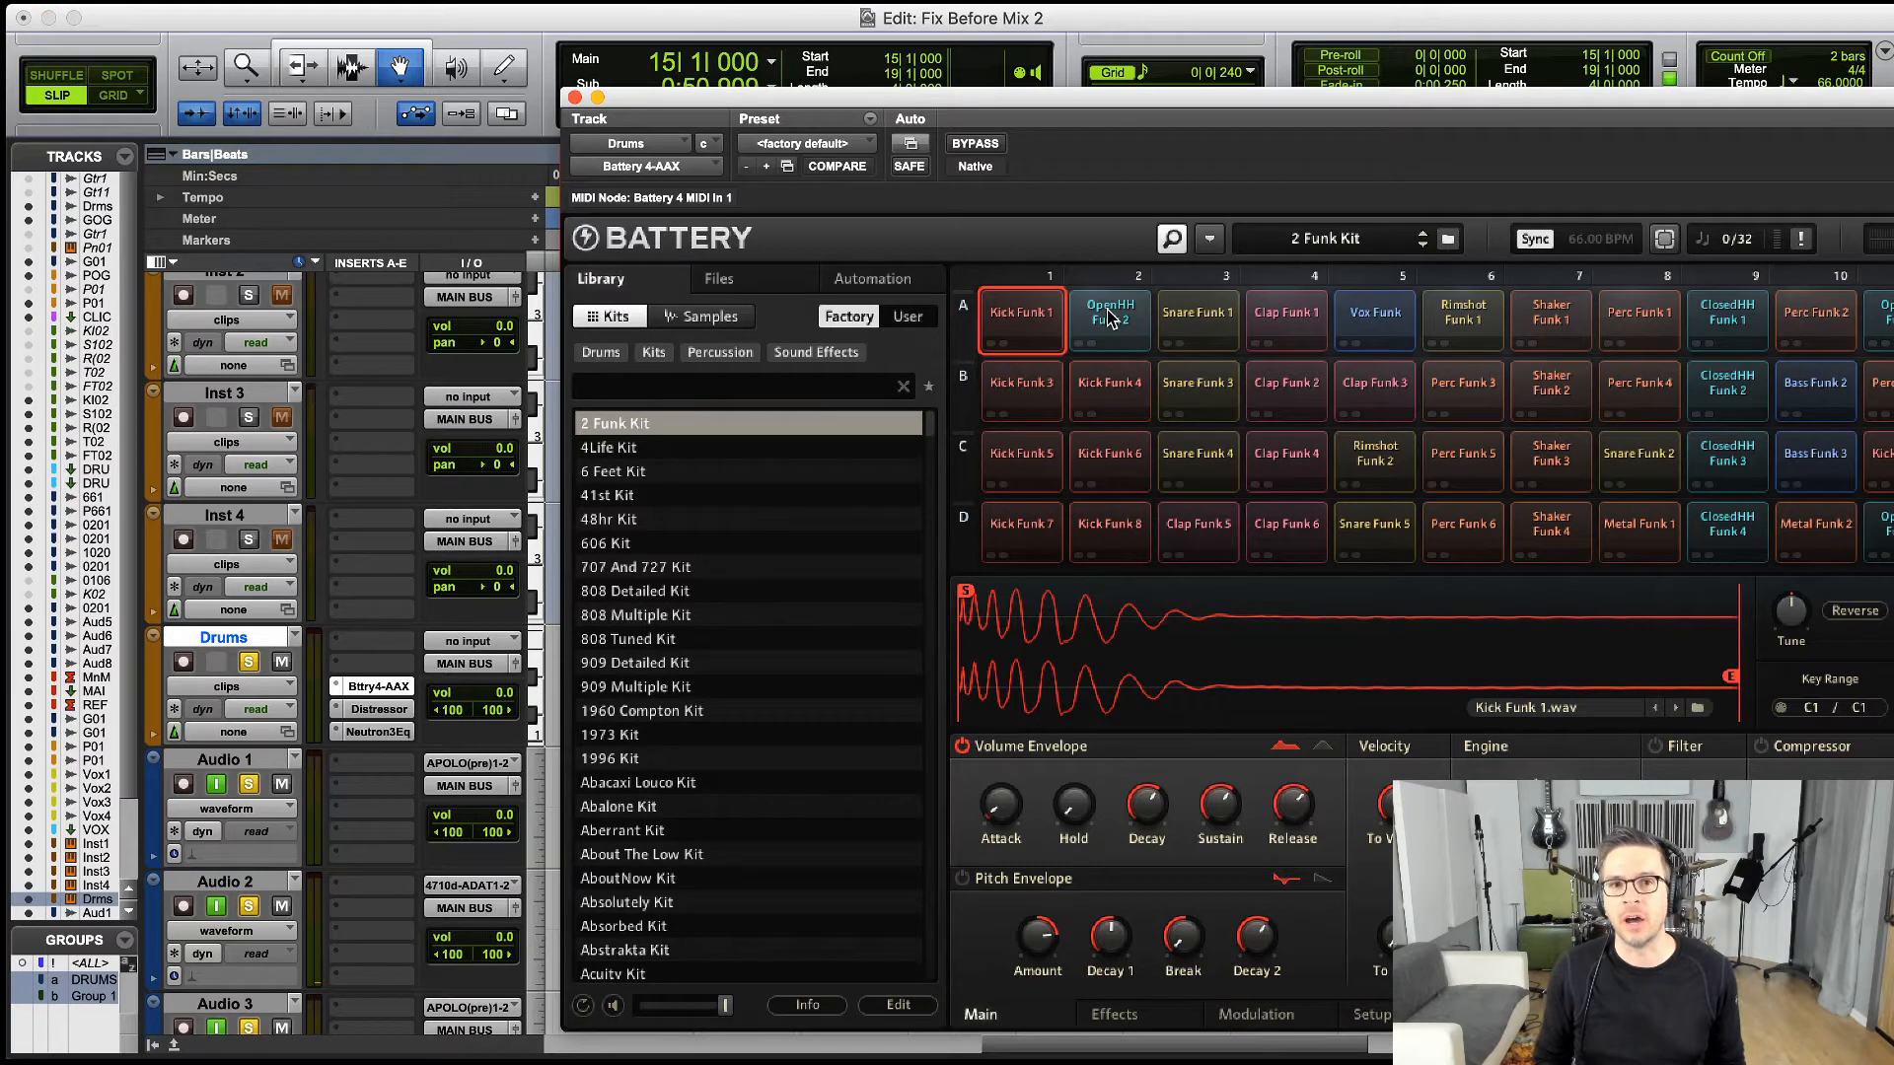
{"action": "right_click", "coordinate": [1107, 320]}
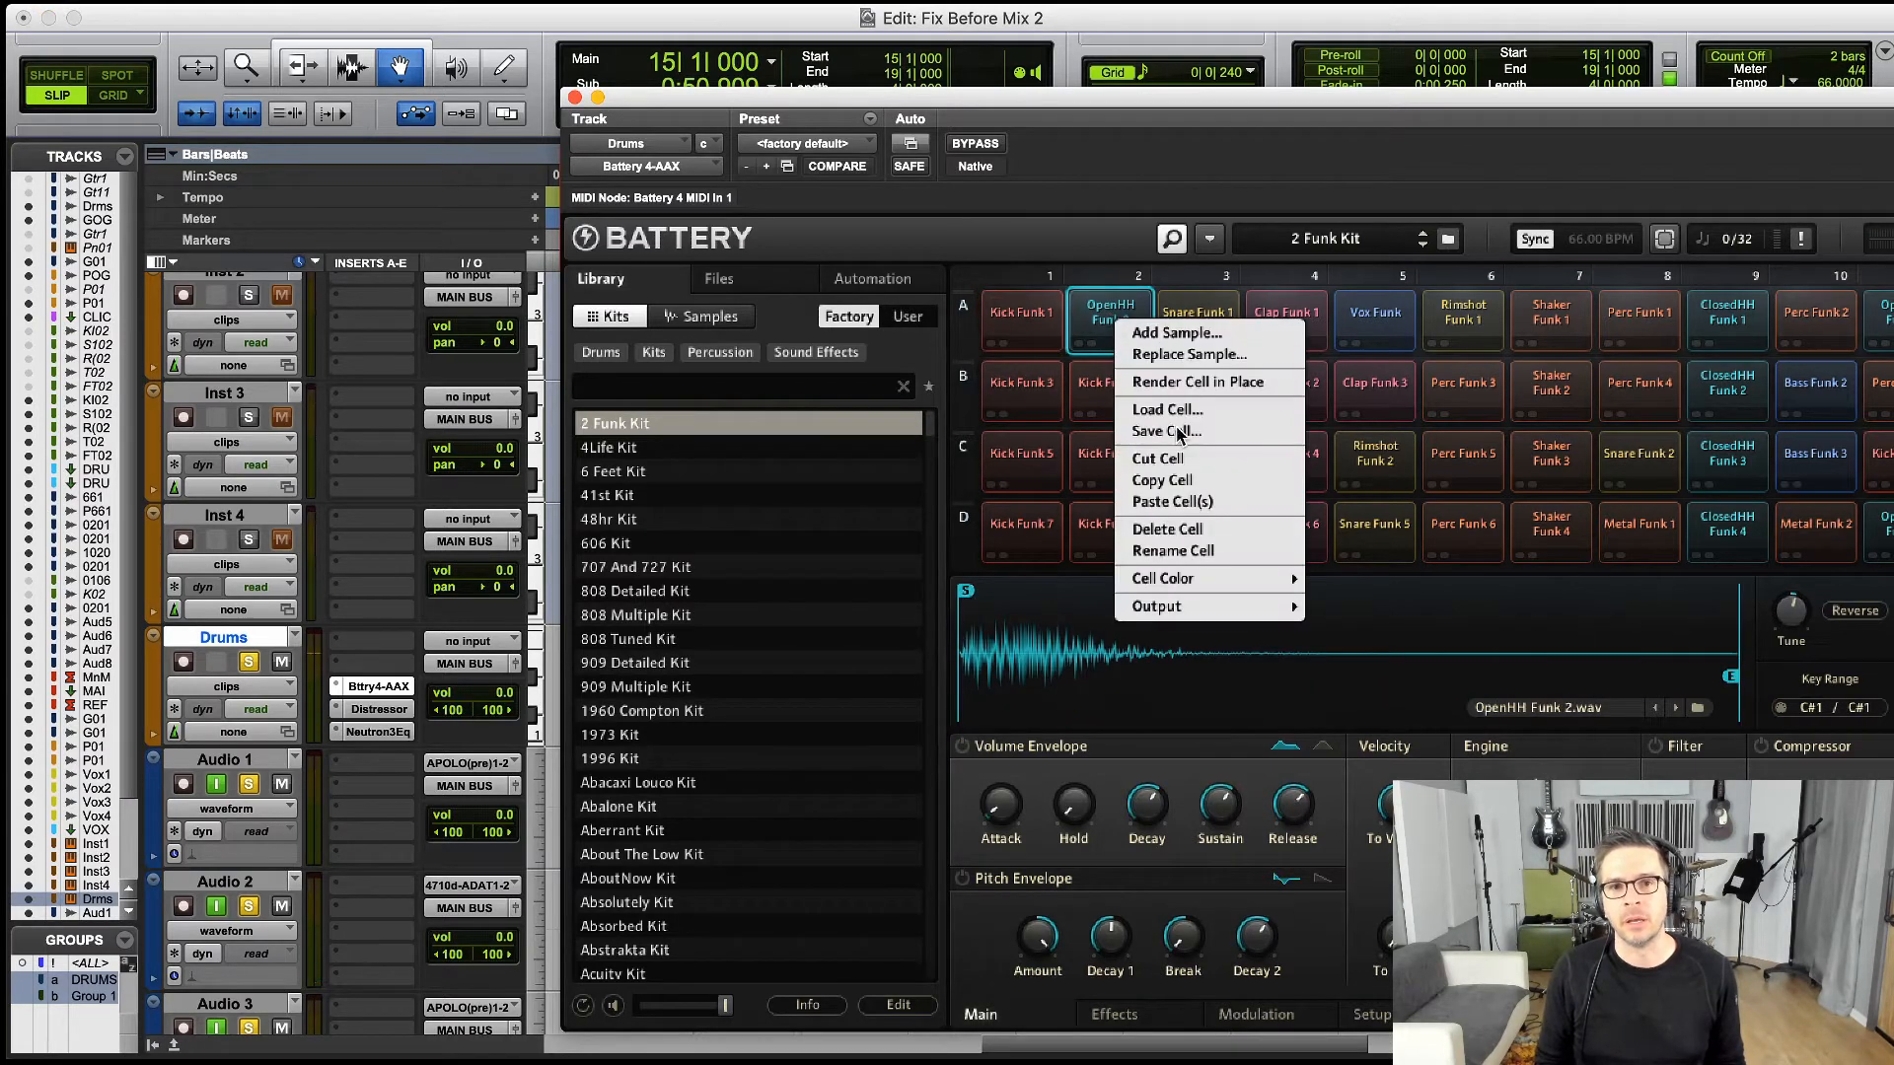
{"action": "left_click", "coordinate": [1156, 606]}
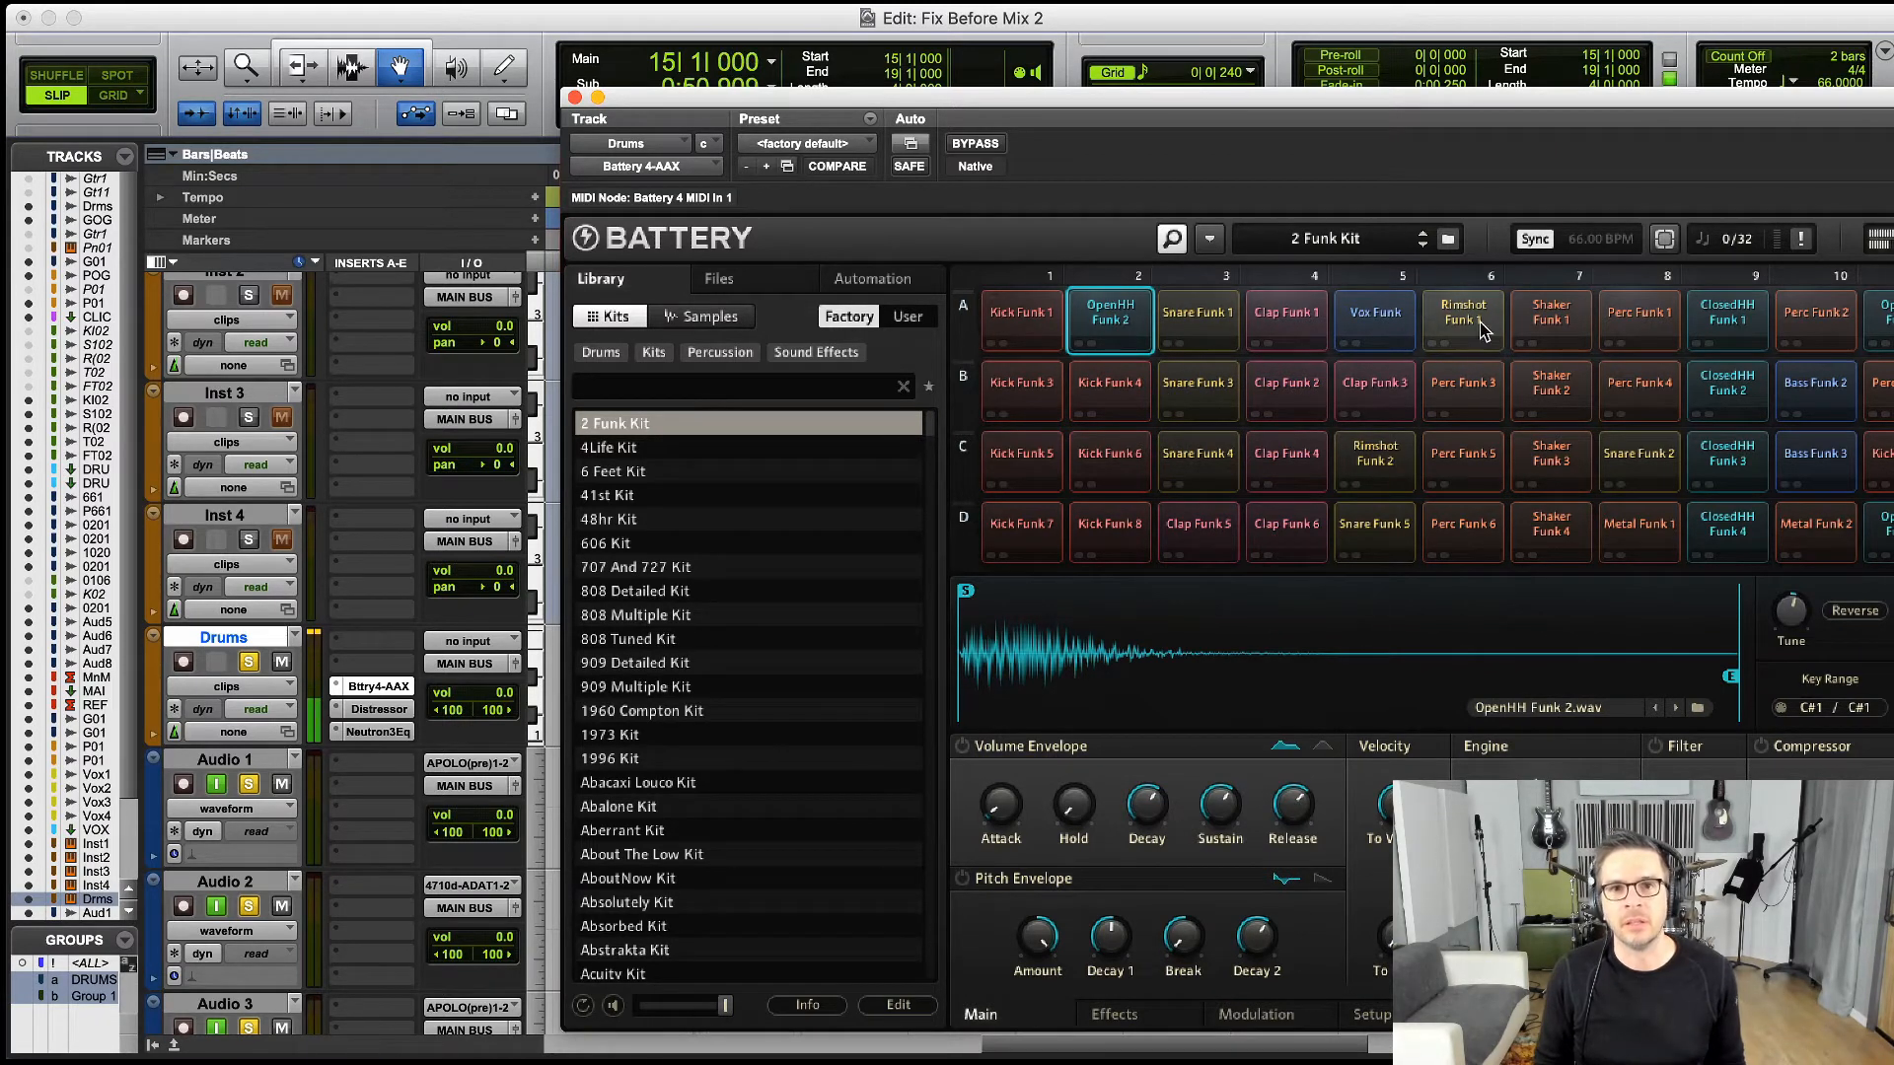
{"action": "right_click", "coordinate": [1462, 319]}
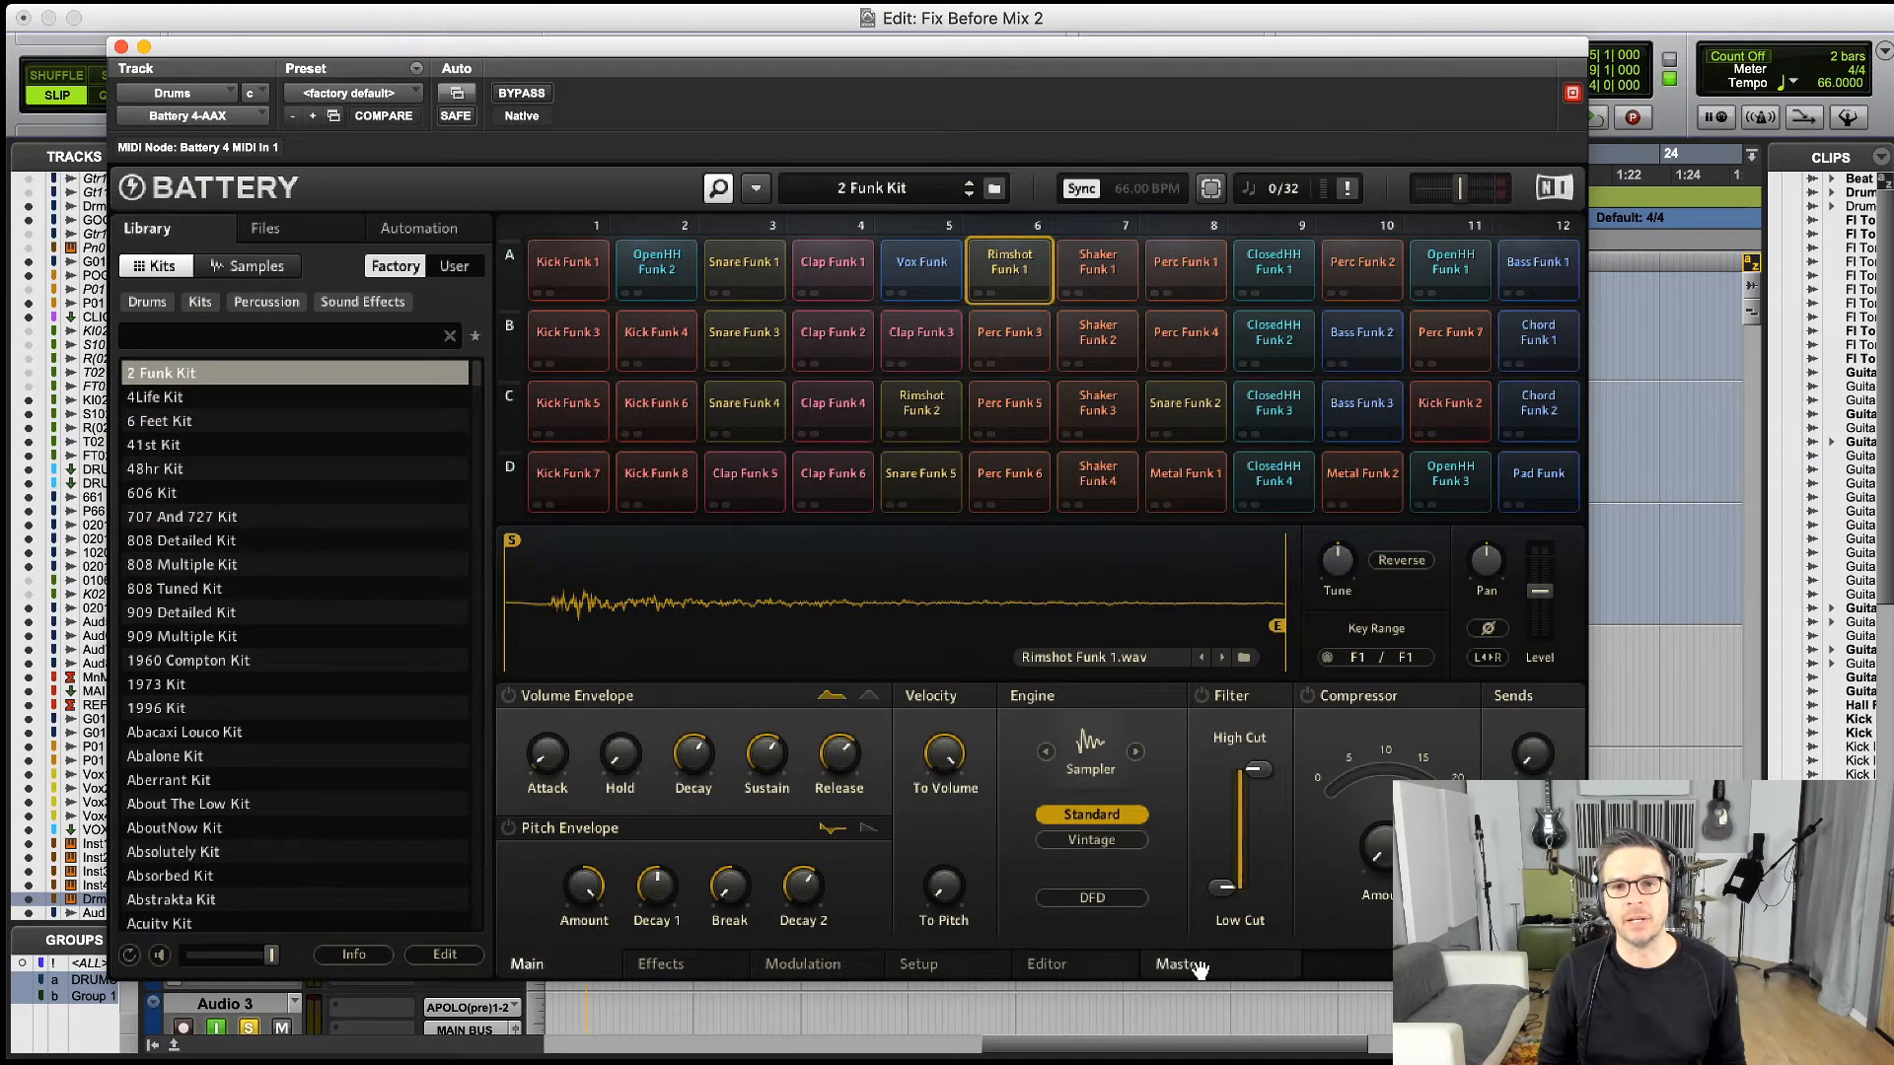
- Show the Master/Bus mixer page and select Bus 1 to see its EQ, compressor and fed cells
{"action": "left_click", "coordinate": [1178, 965]}
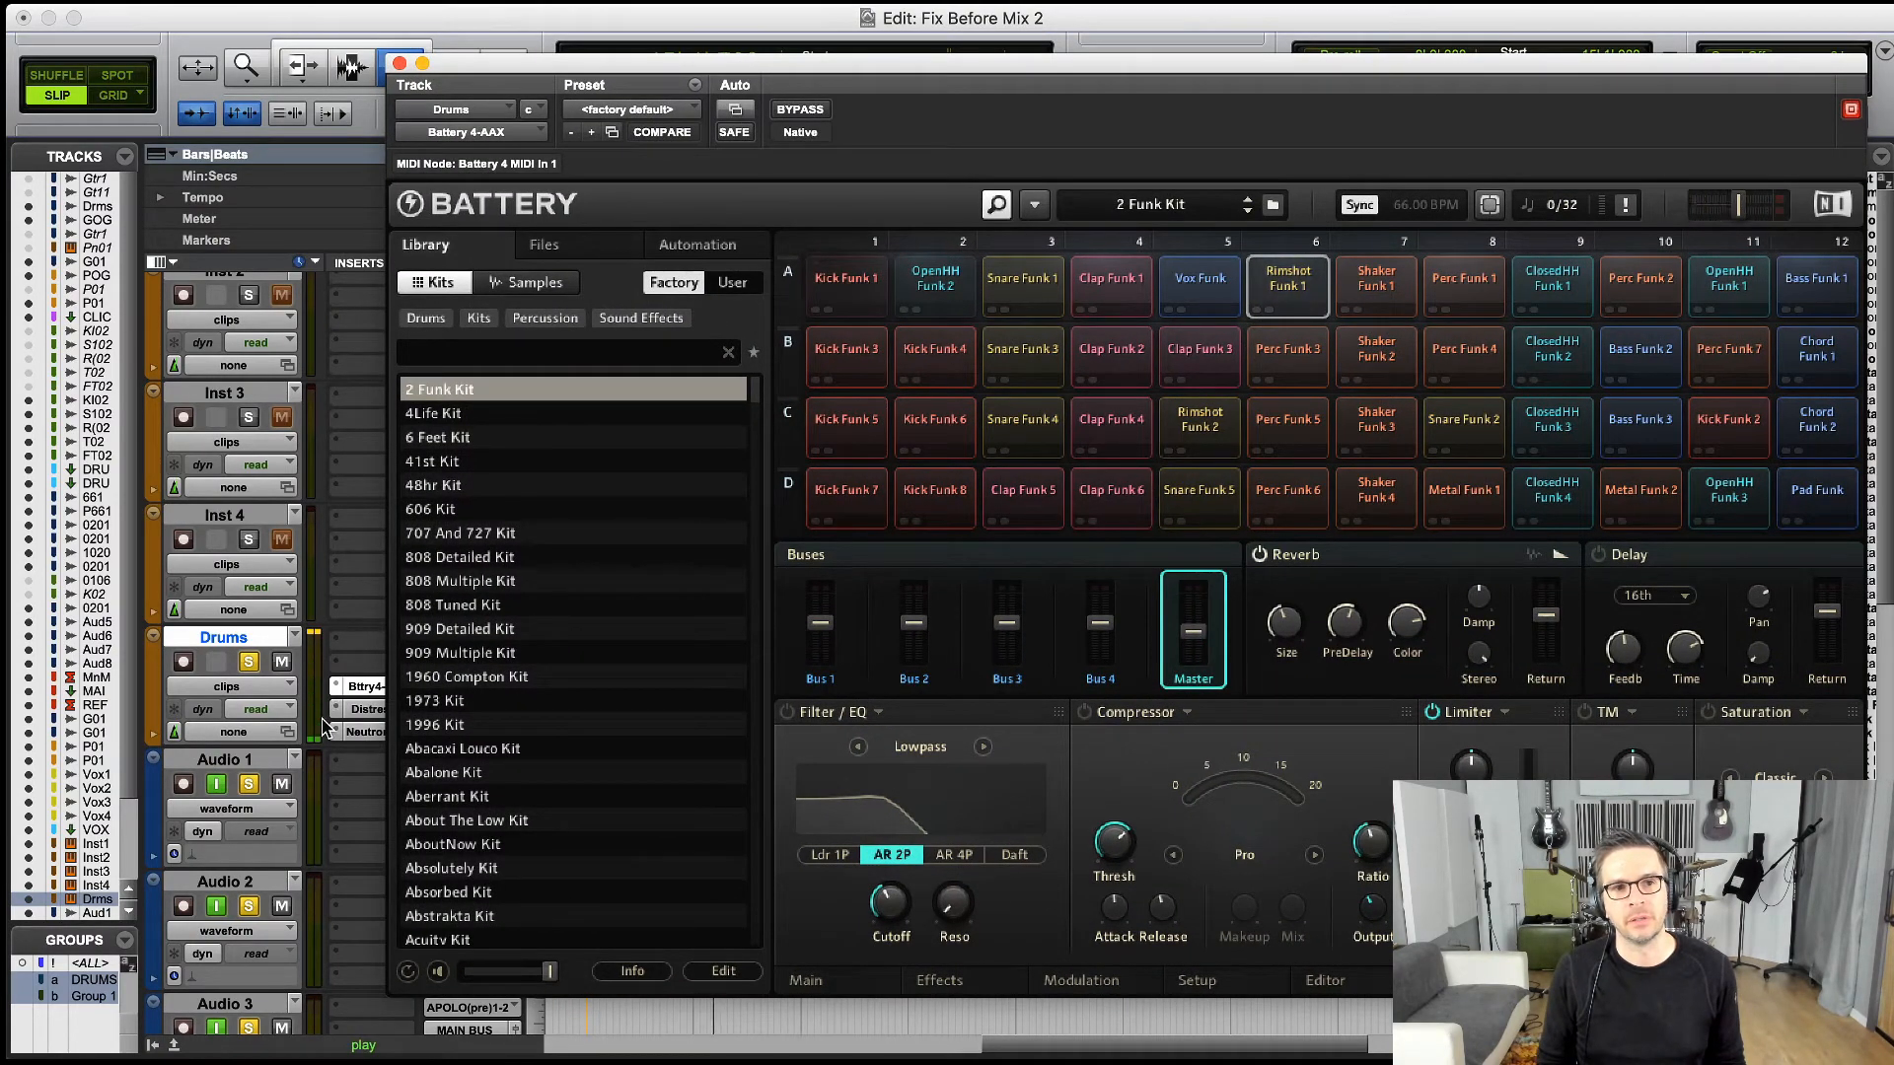
{"action": "left_click", "coordinate": [819, 628]}
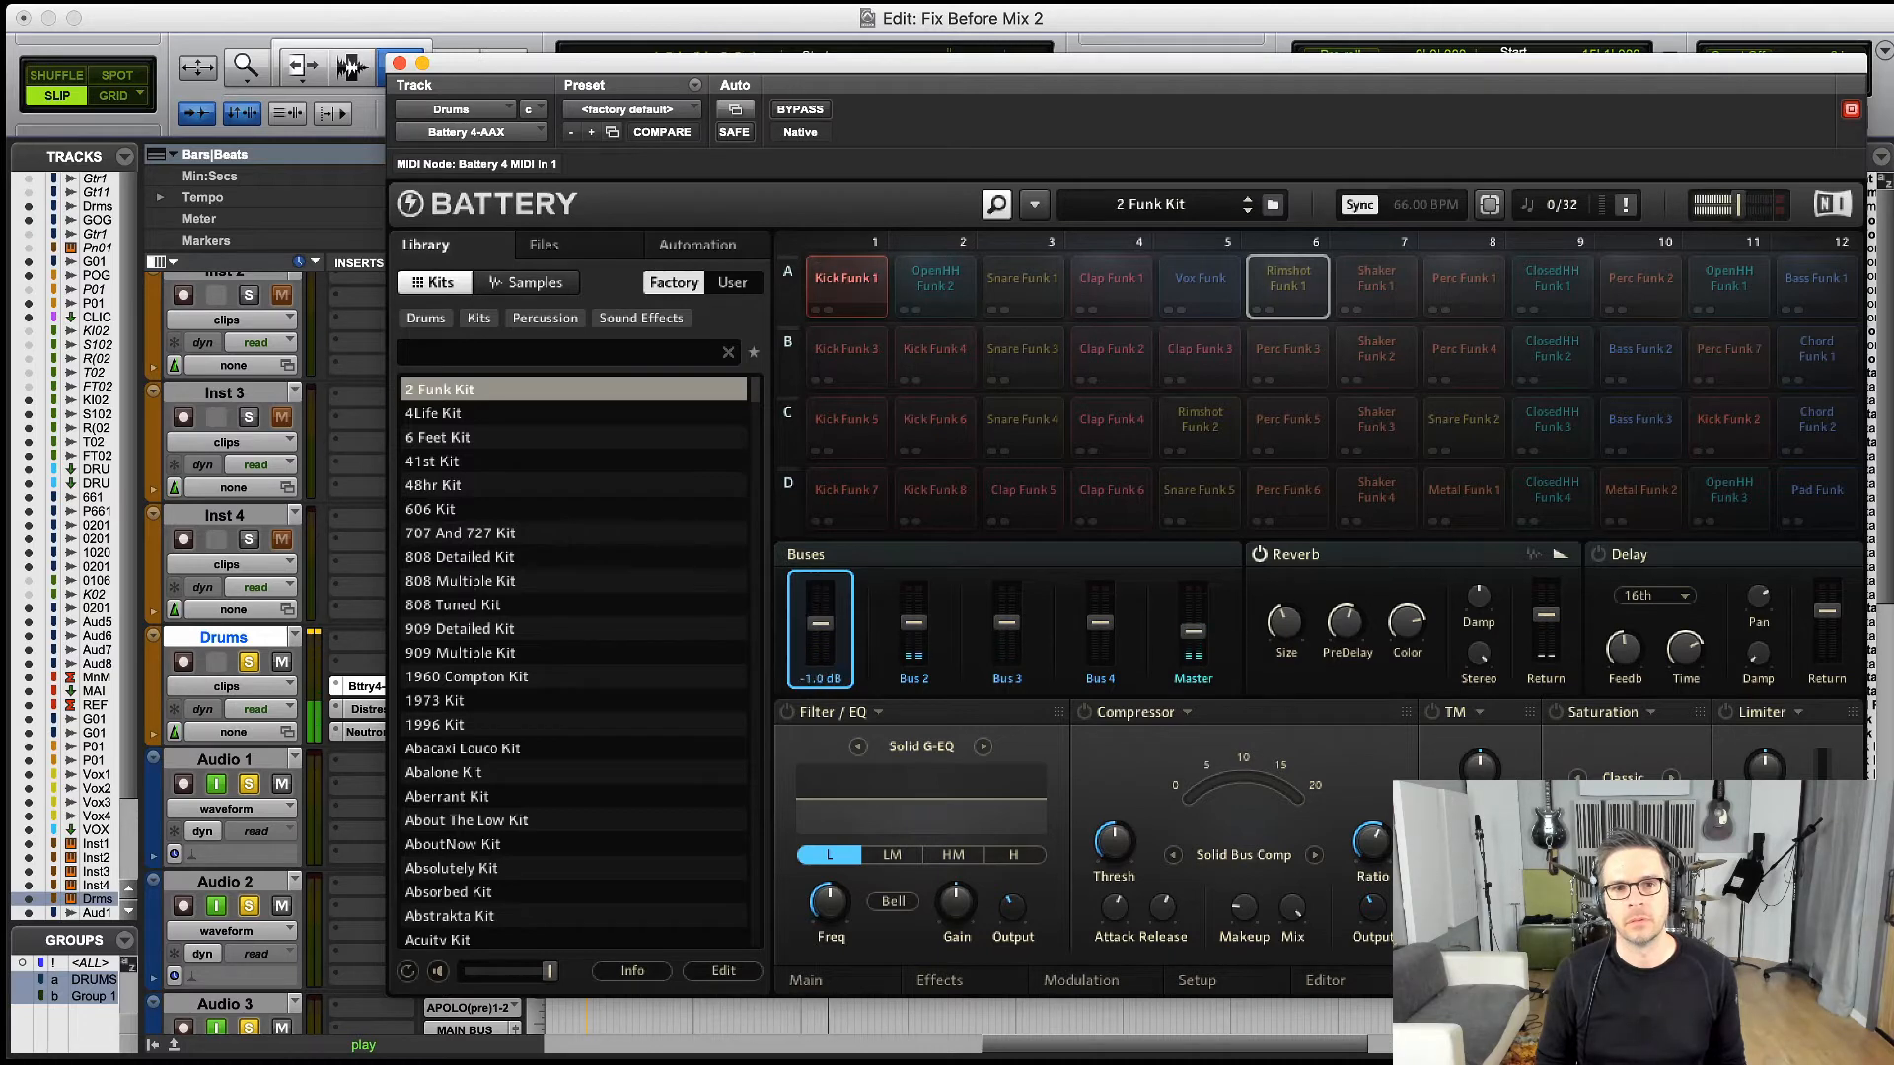
{"action": "left_click", "coordinate": [914, 629]}
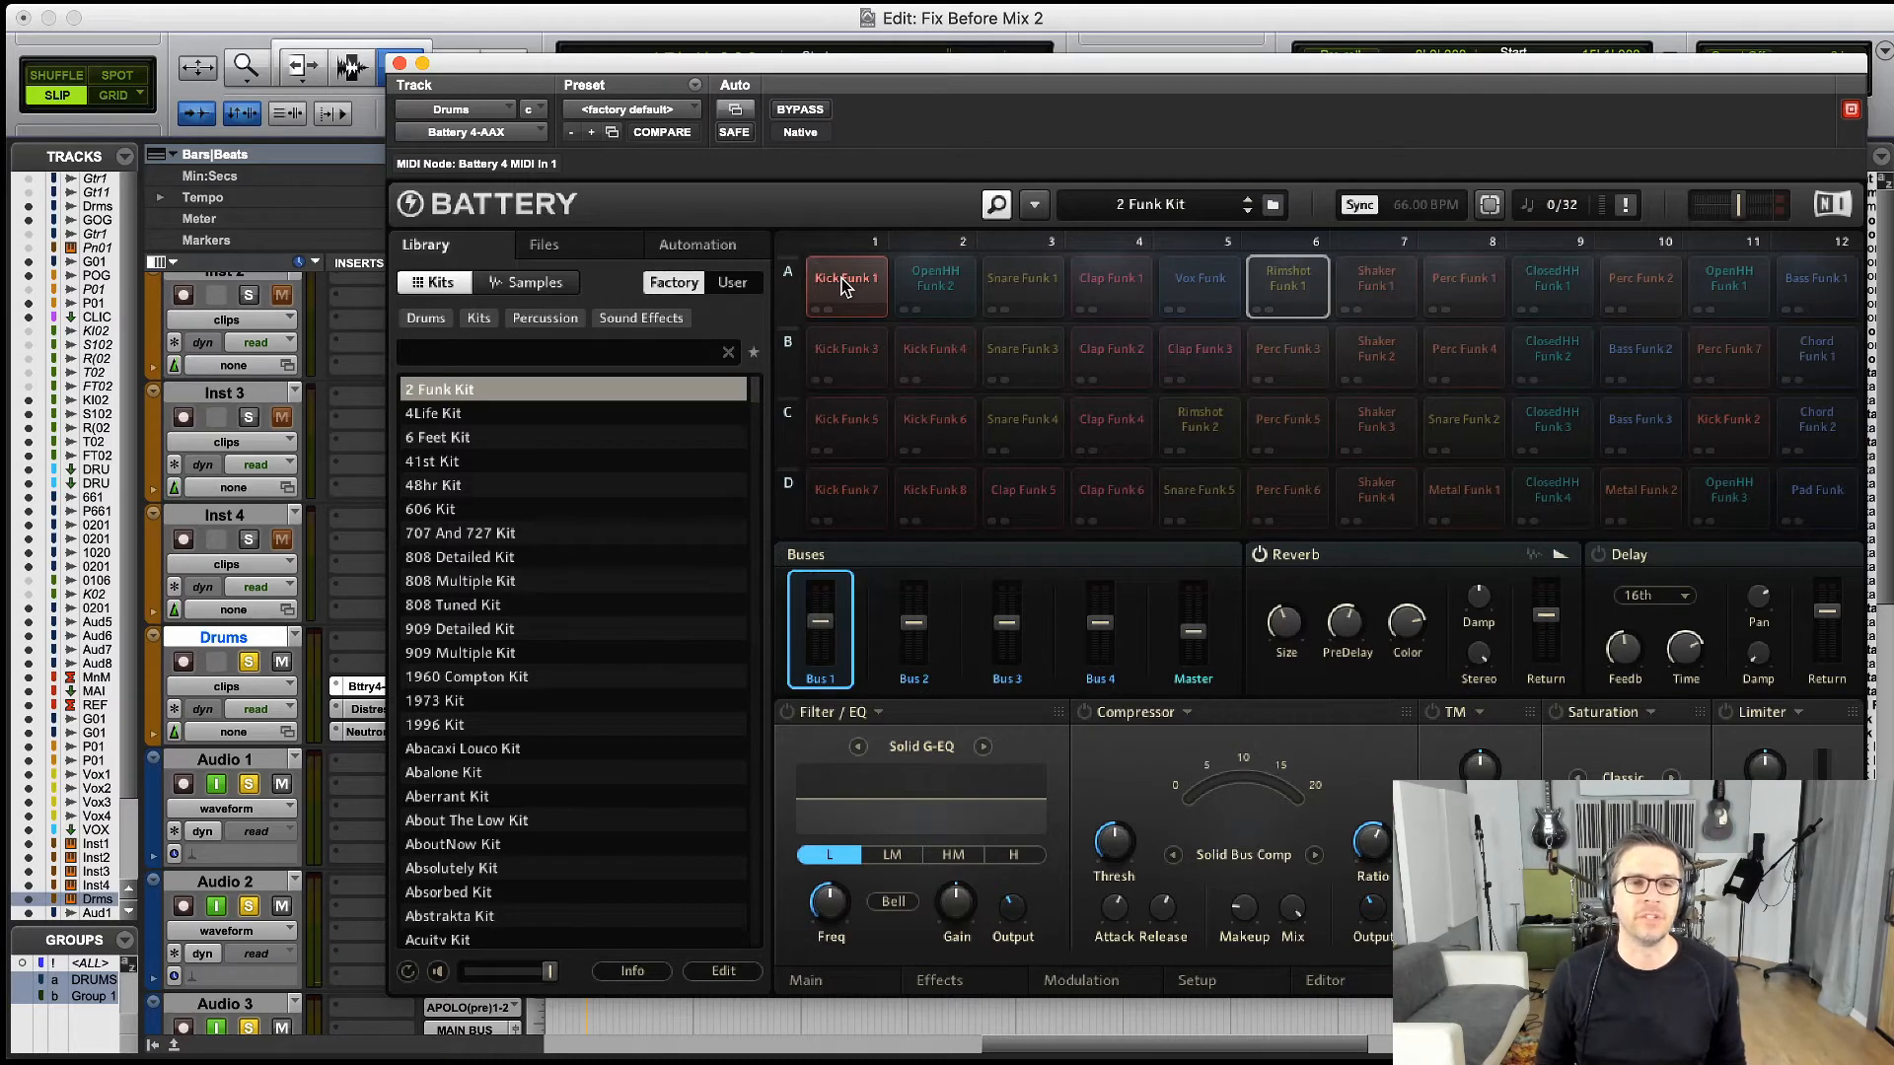
- Assign Kick Funk 1, OpenHH Funk 2 and Rimshot Funk 1 to separate Direct Out stereo pairs
{"action": "left_click", "coordinate": [847, 286]}
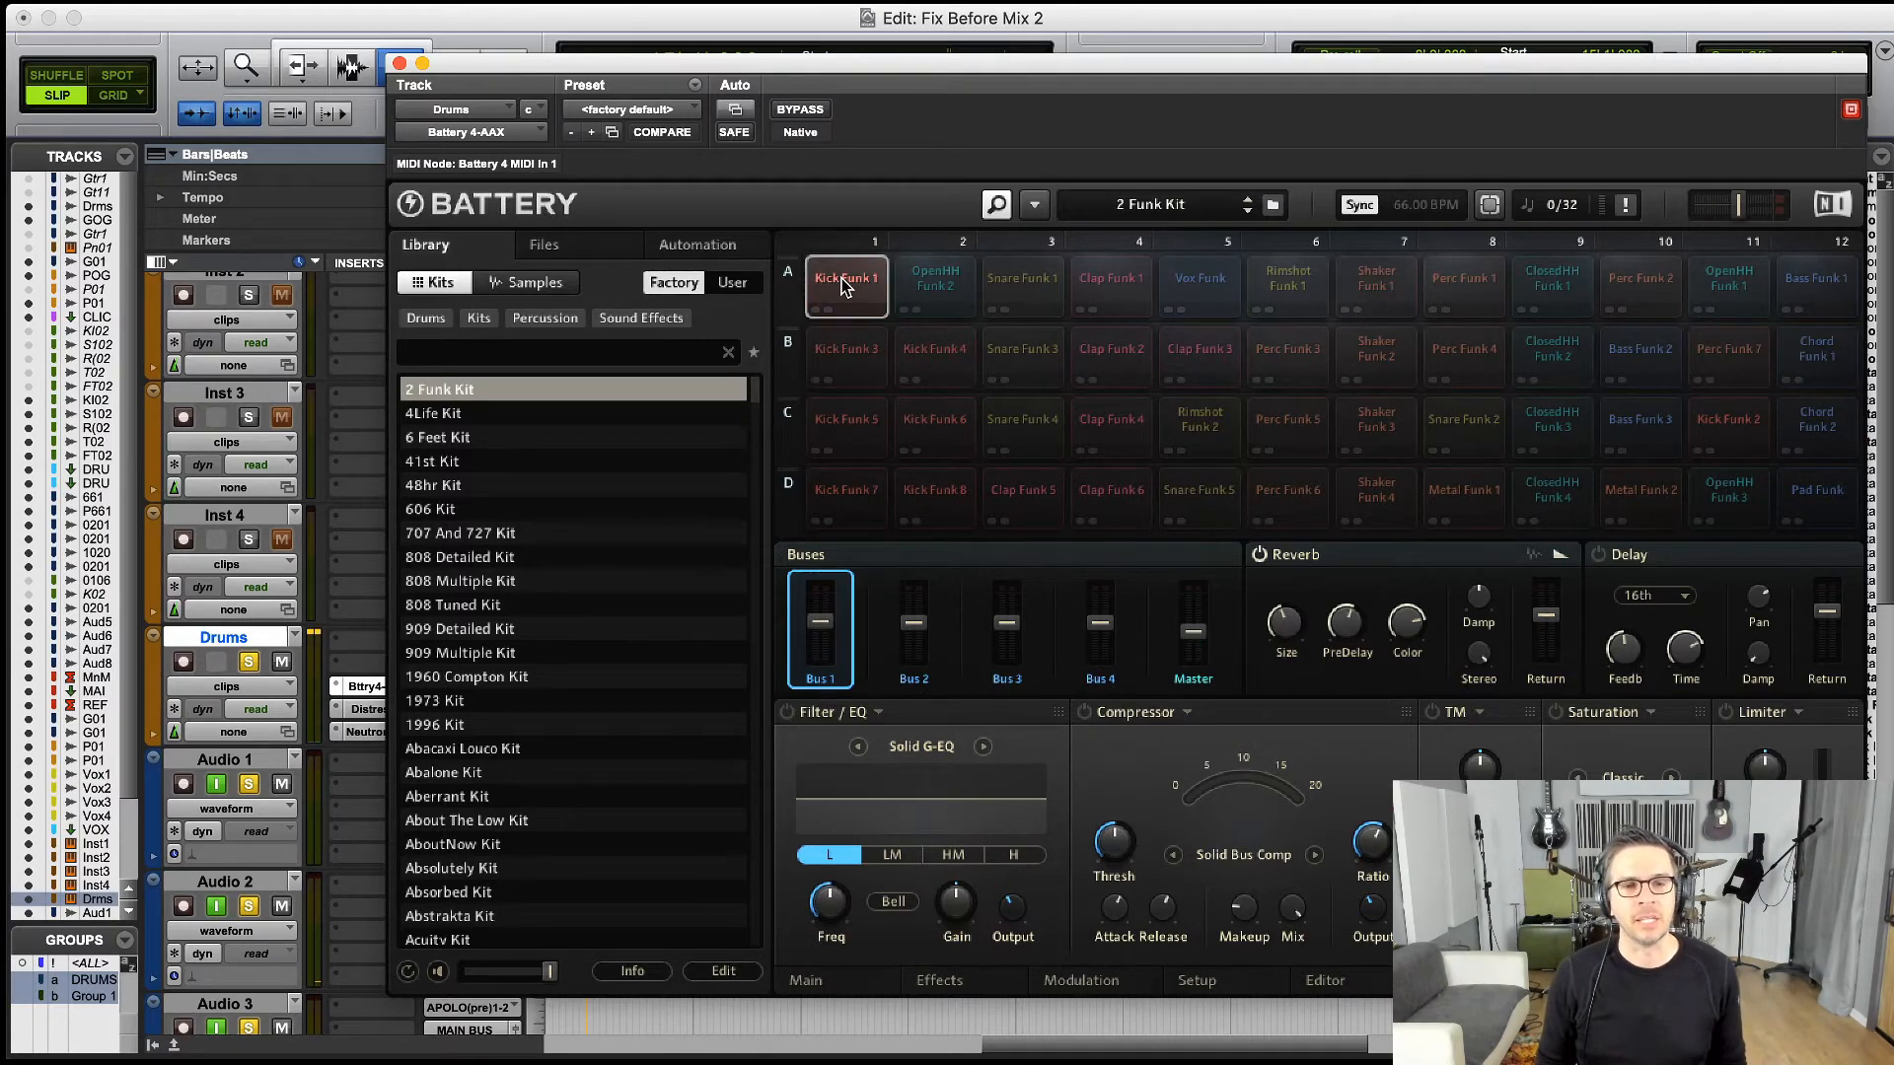
{"action": "right_click", "coordinate": [847, 286]}
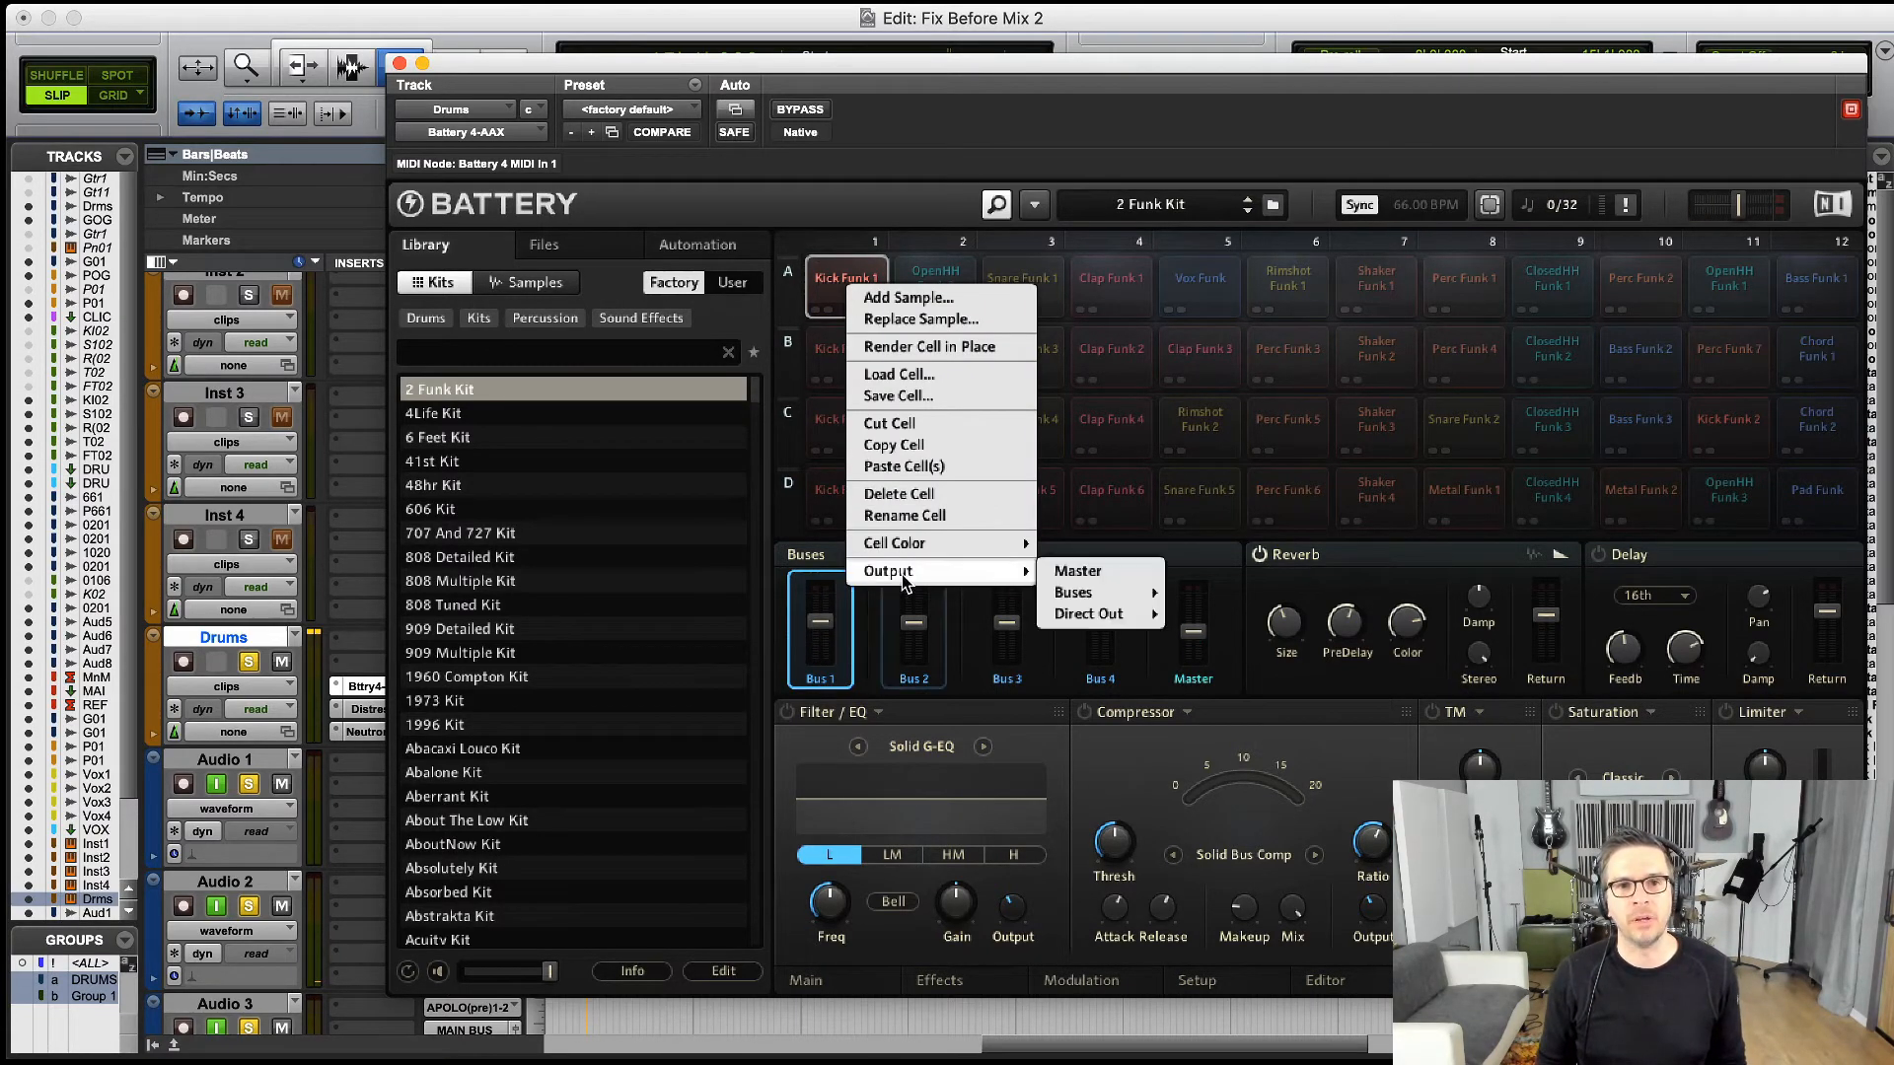
{"action": "mouse_move", "coordinate": [1091, 614]}
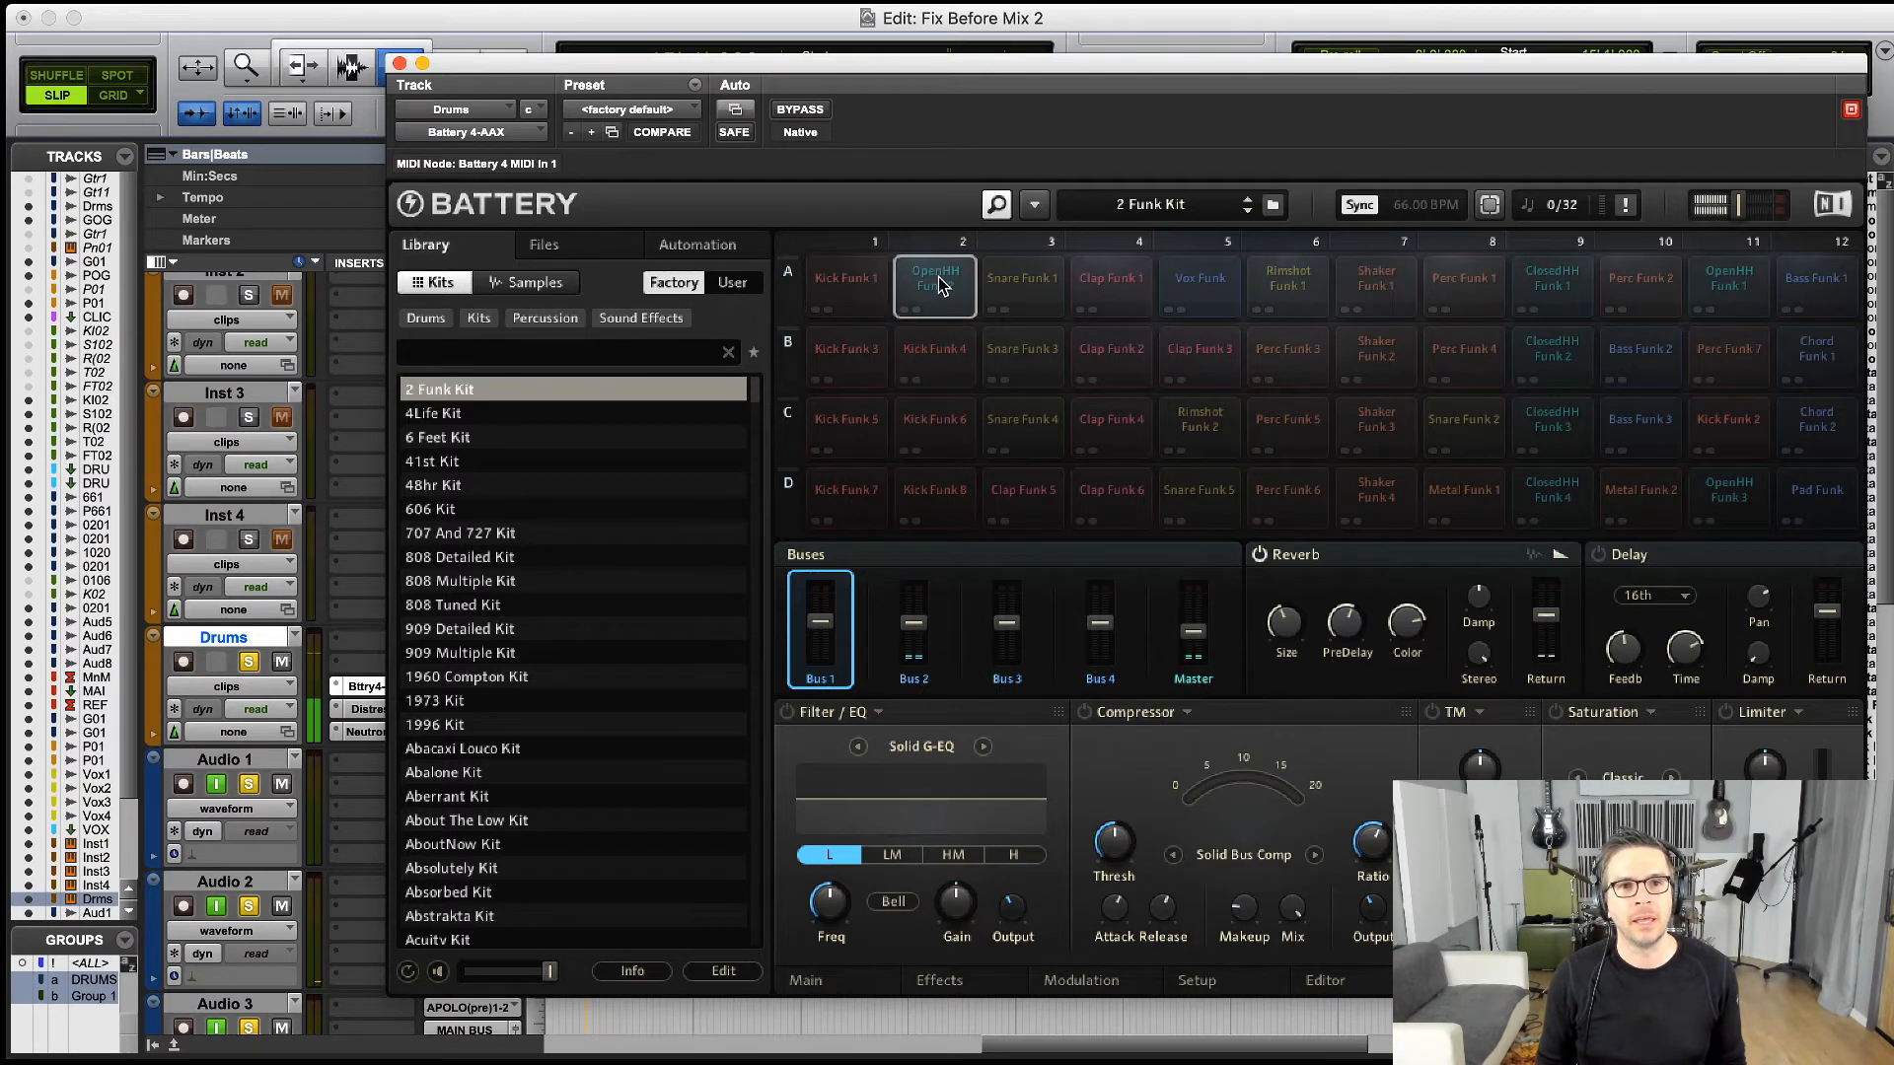
{"action": "right_click", "coordinate": [933, 286]}
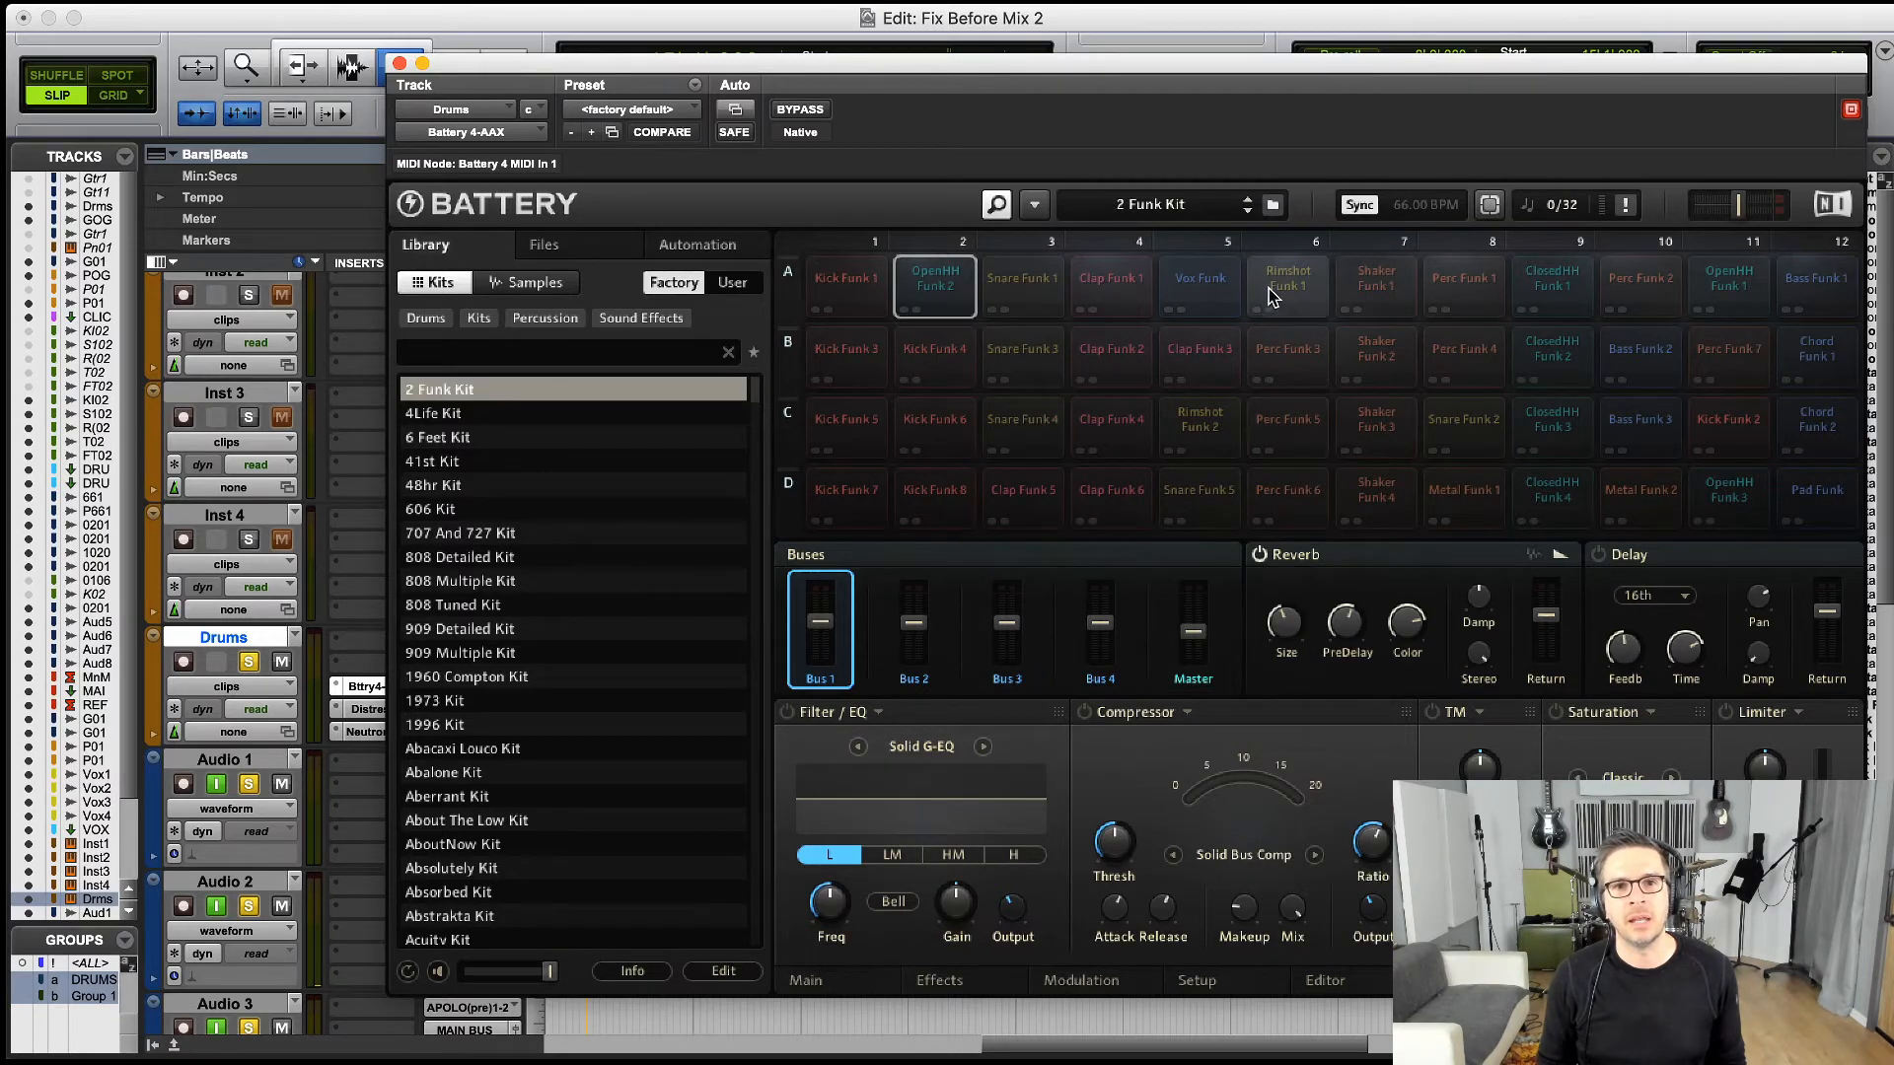
{"action": "right_click", "coordinate": [1286, 286]}
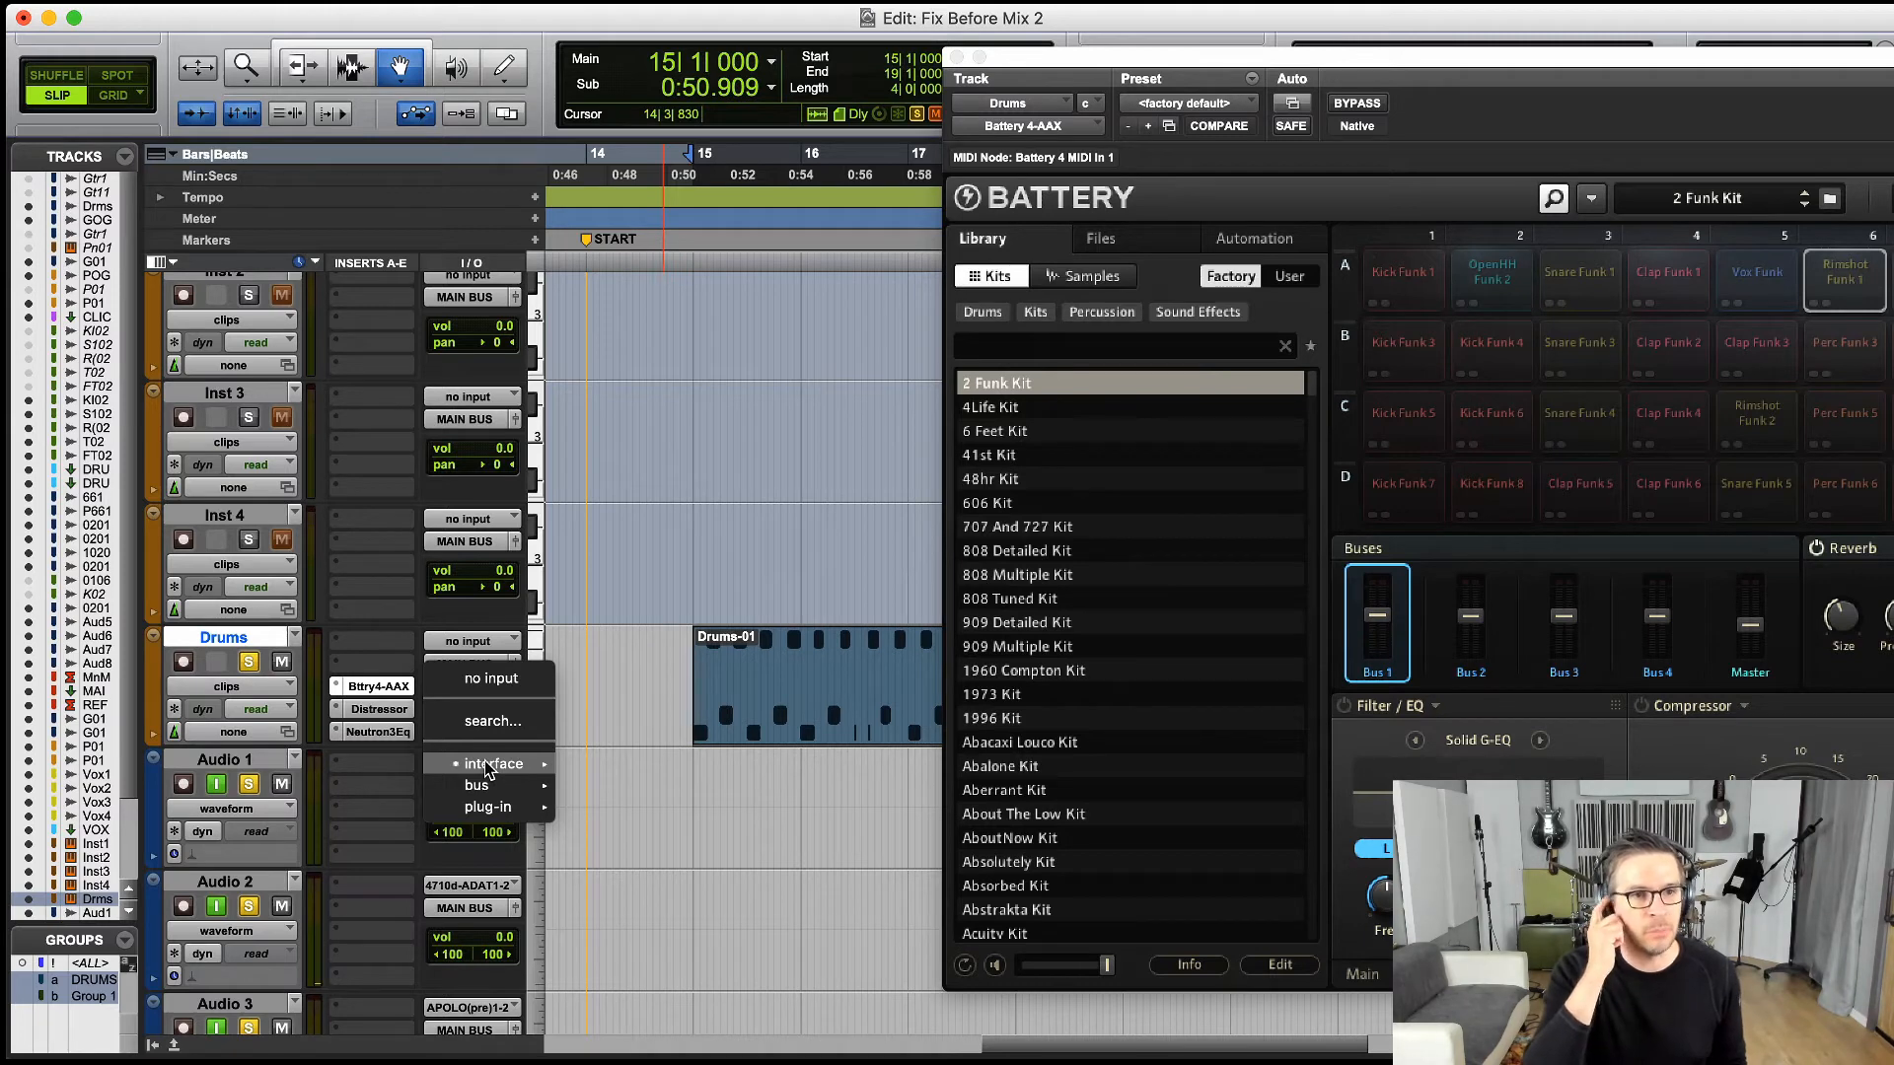
{"action": "mouse_move", "coordinate": [487, 805]}
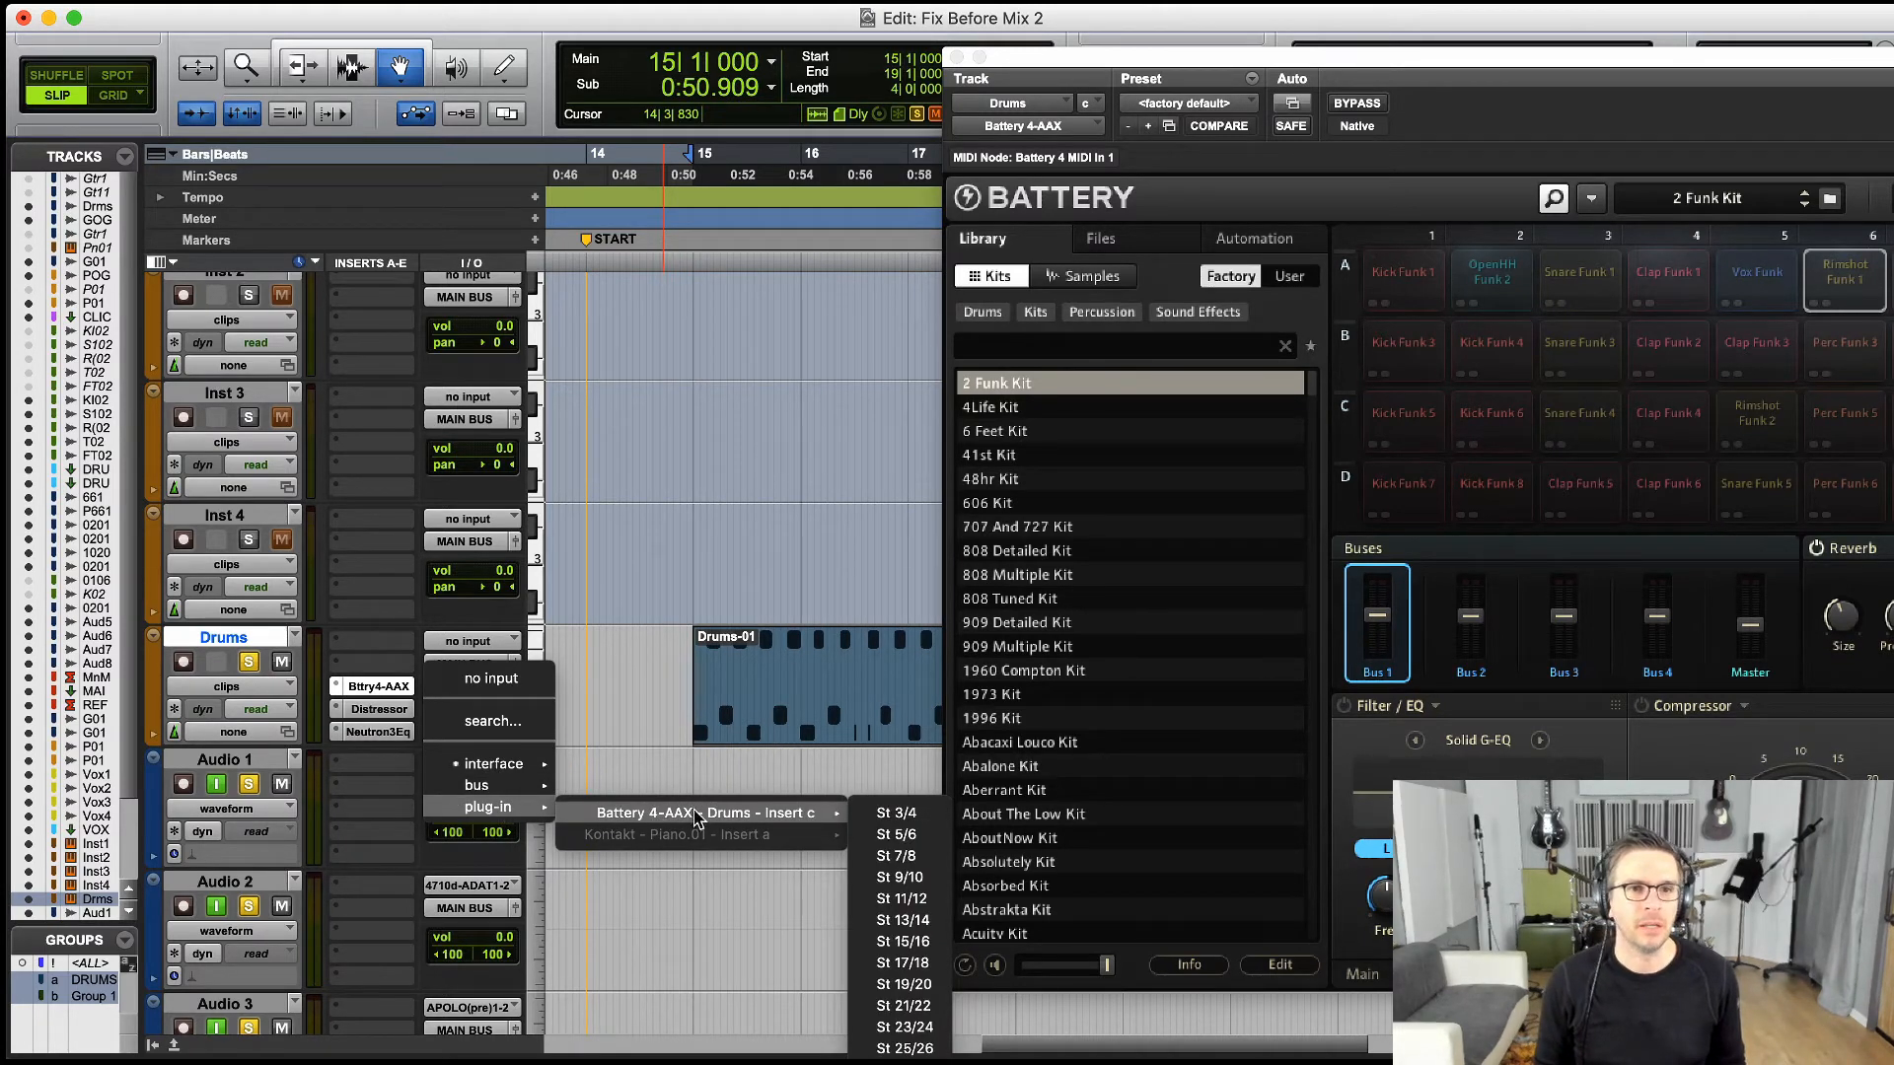
{"action": "mouse_move", "coordinate": [896, 854]}
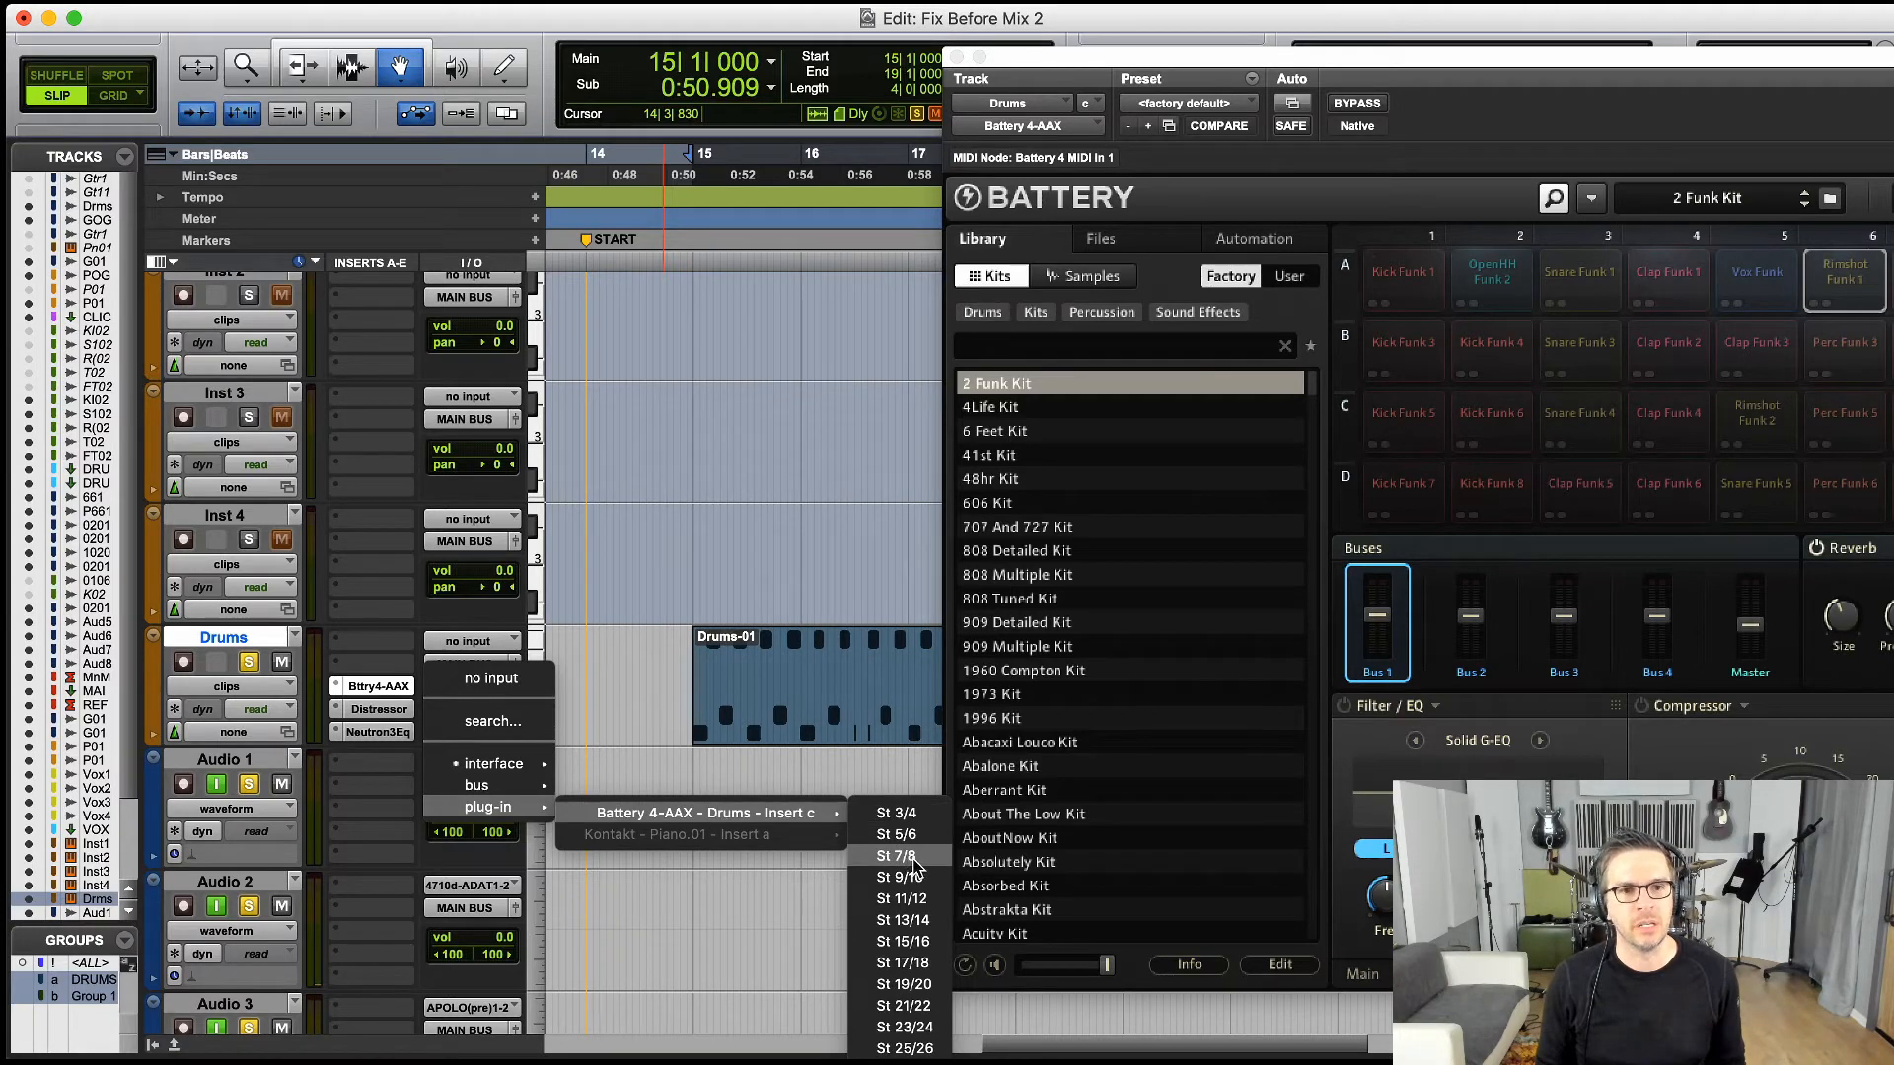
- Set the audio track inputs to Battery 4 – Drums St 7/8, St 9/10 and St 11/12
{"action": "left_click", "coordinate": [895, 832]}
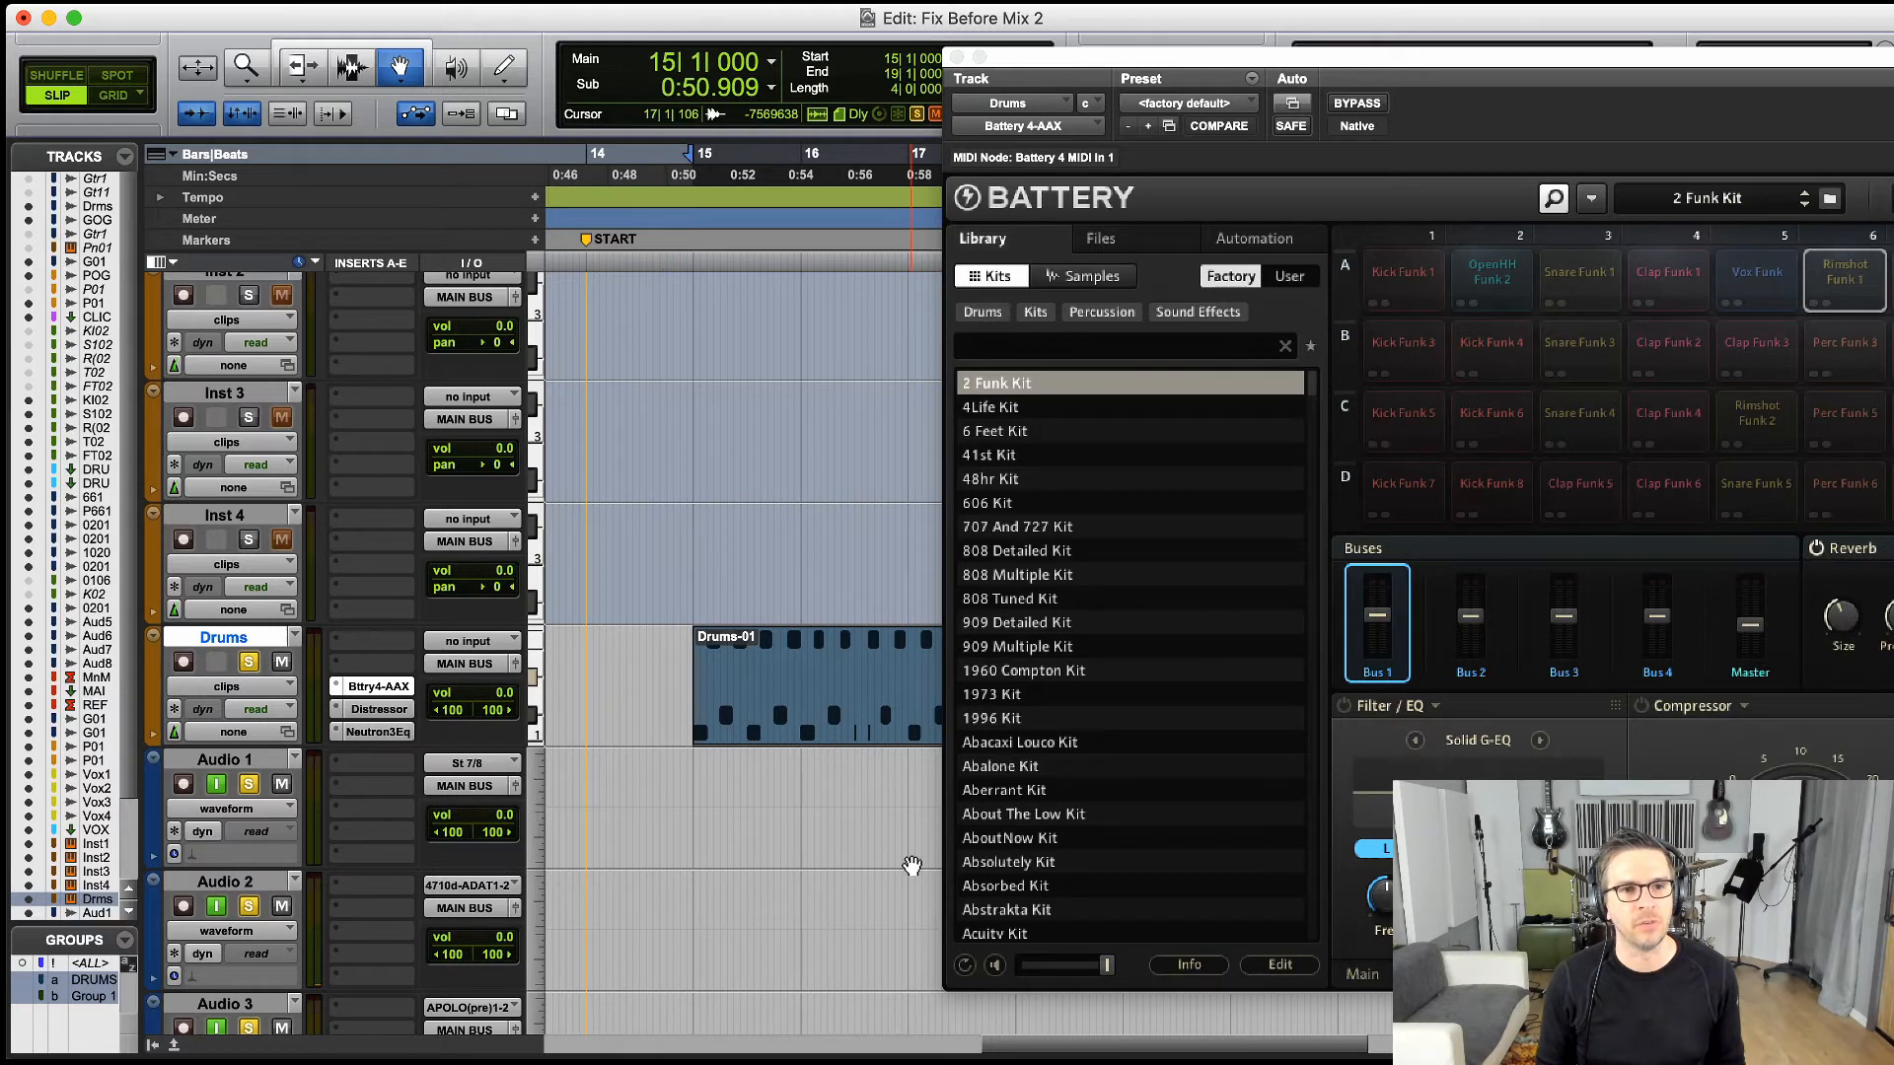
{"action": "left_click", "coordinate": [472, 762]}
{"action": "type", "text": "Ki"}
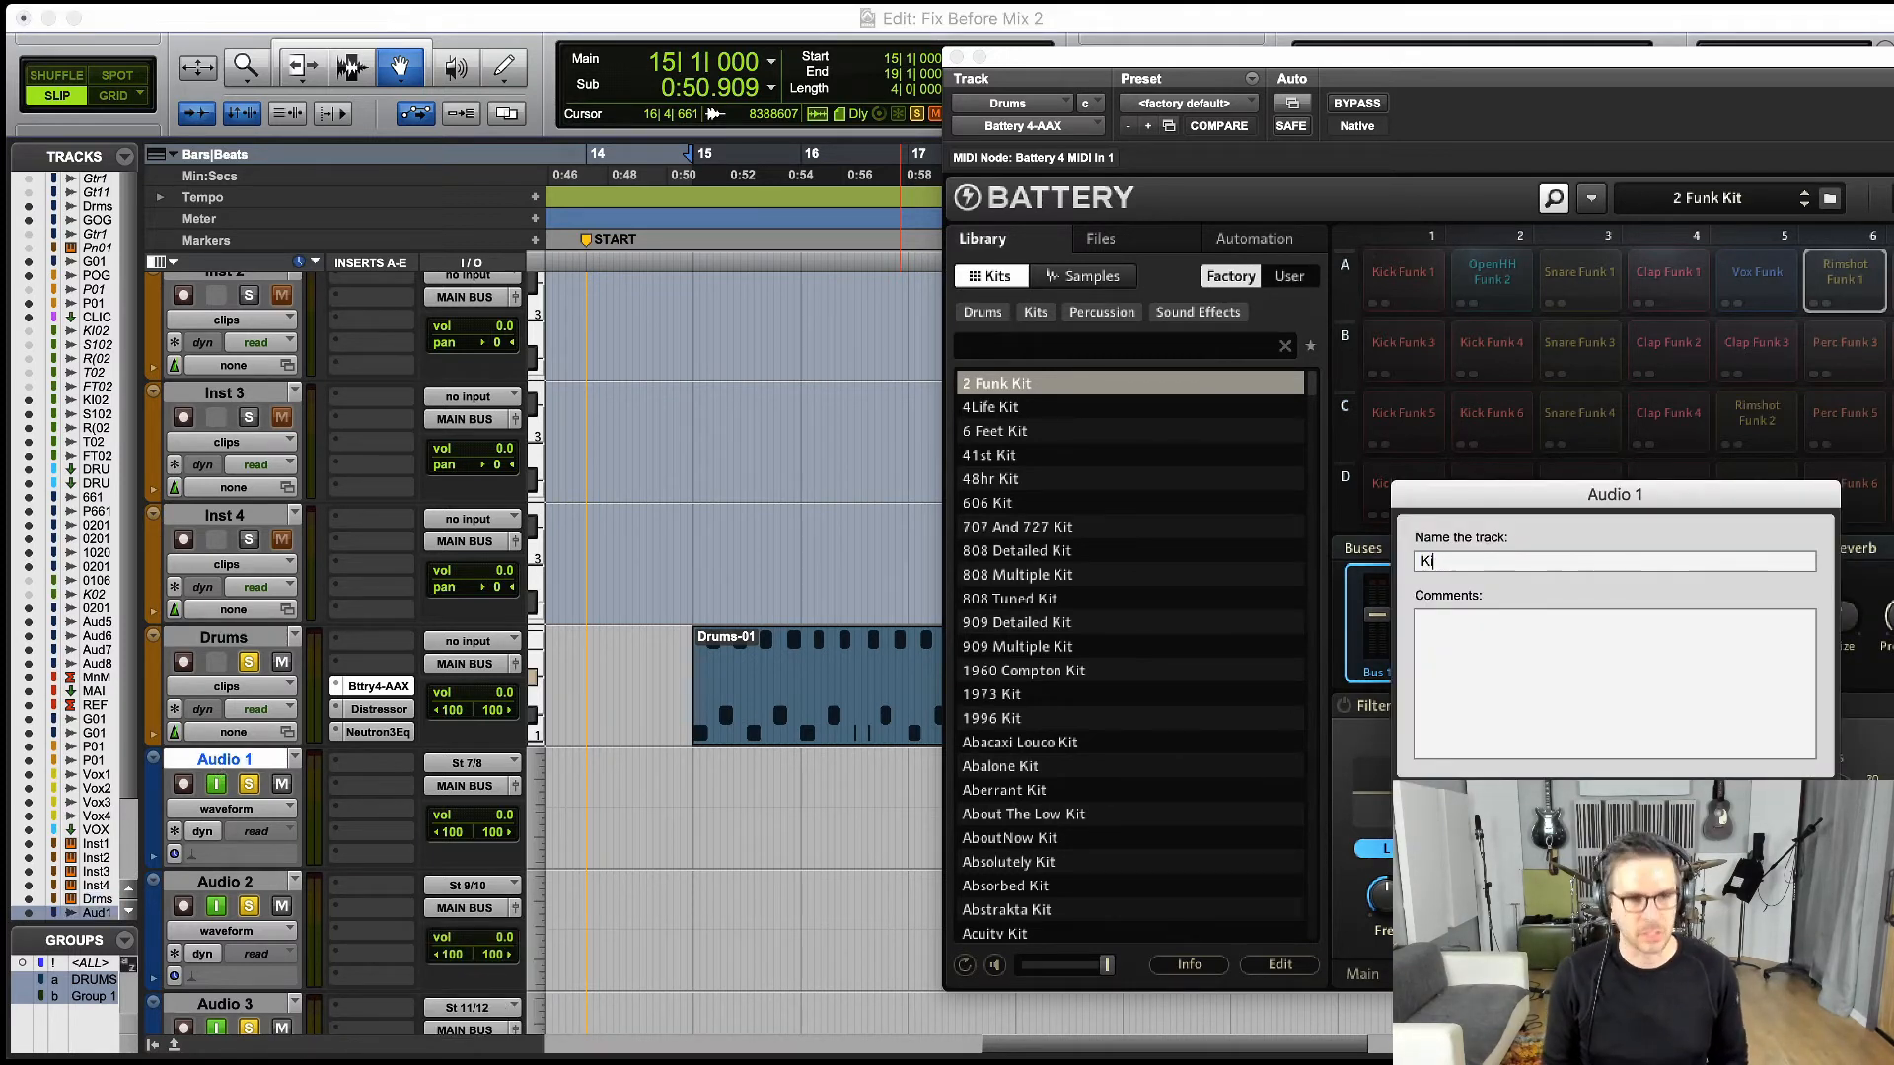
- Name the three receiving audio tracks Kick, Snare and Hats
{"action": "type", "text": "ck"}
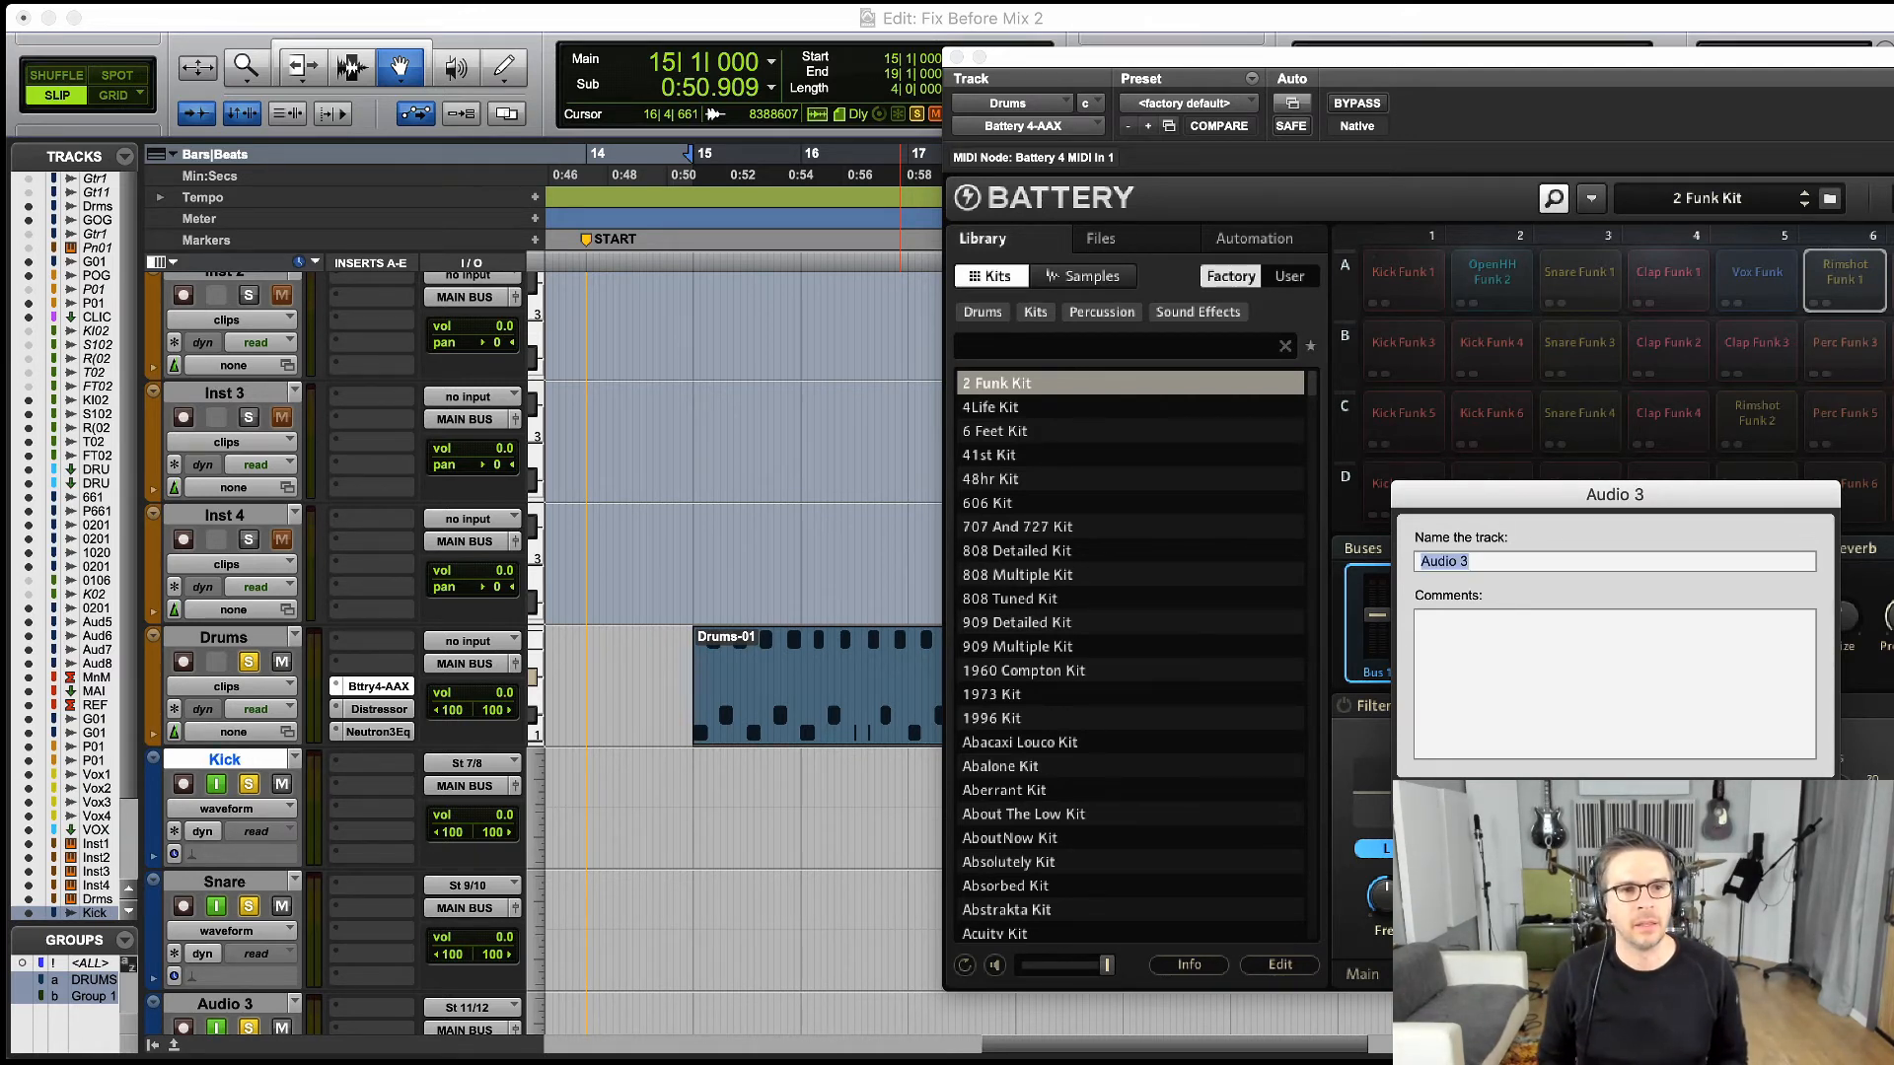
{"action": "type", "text": "Hats"}
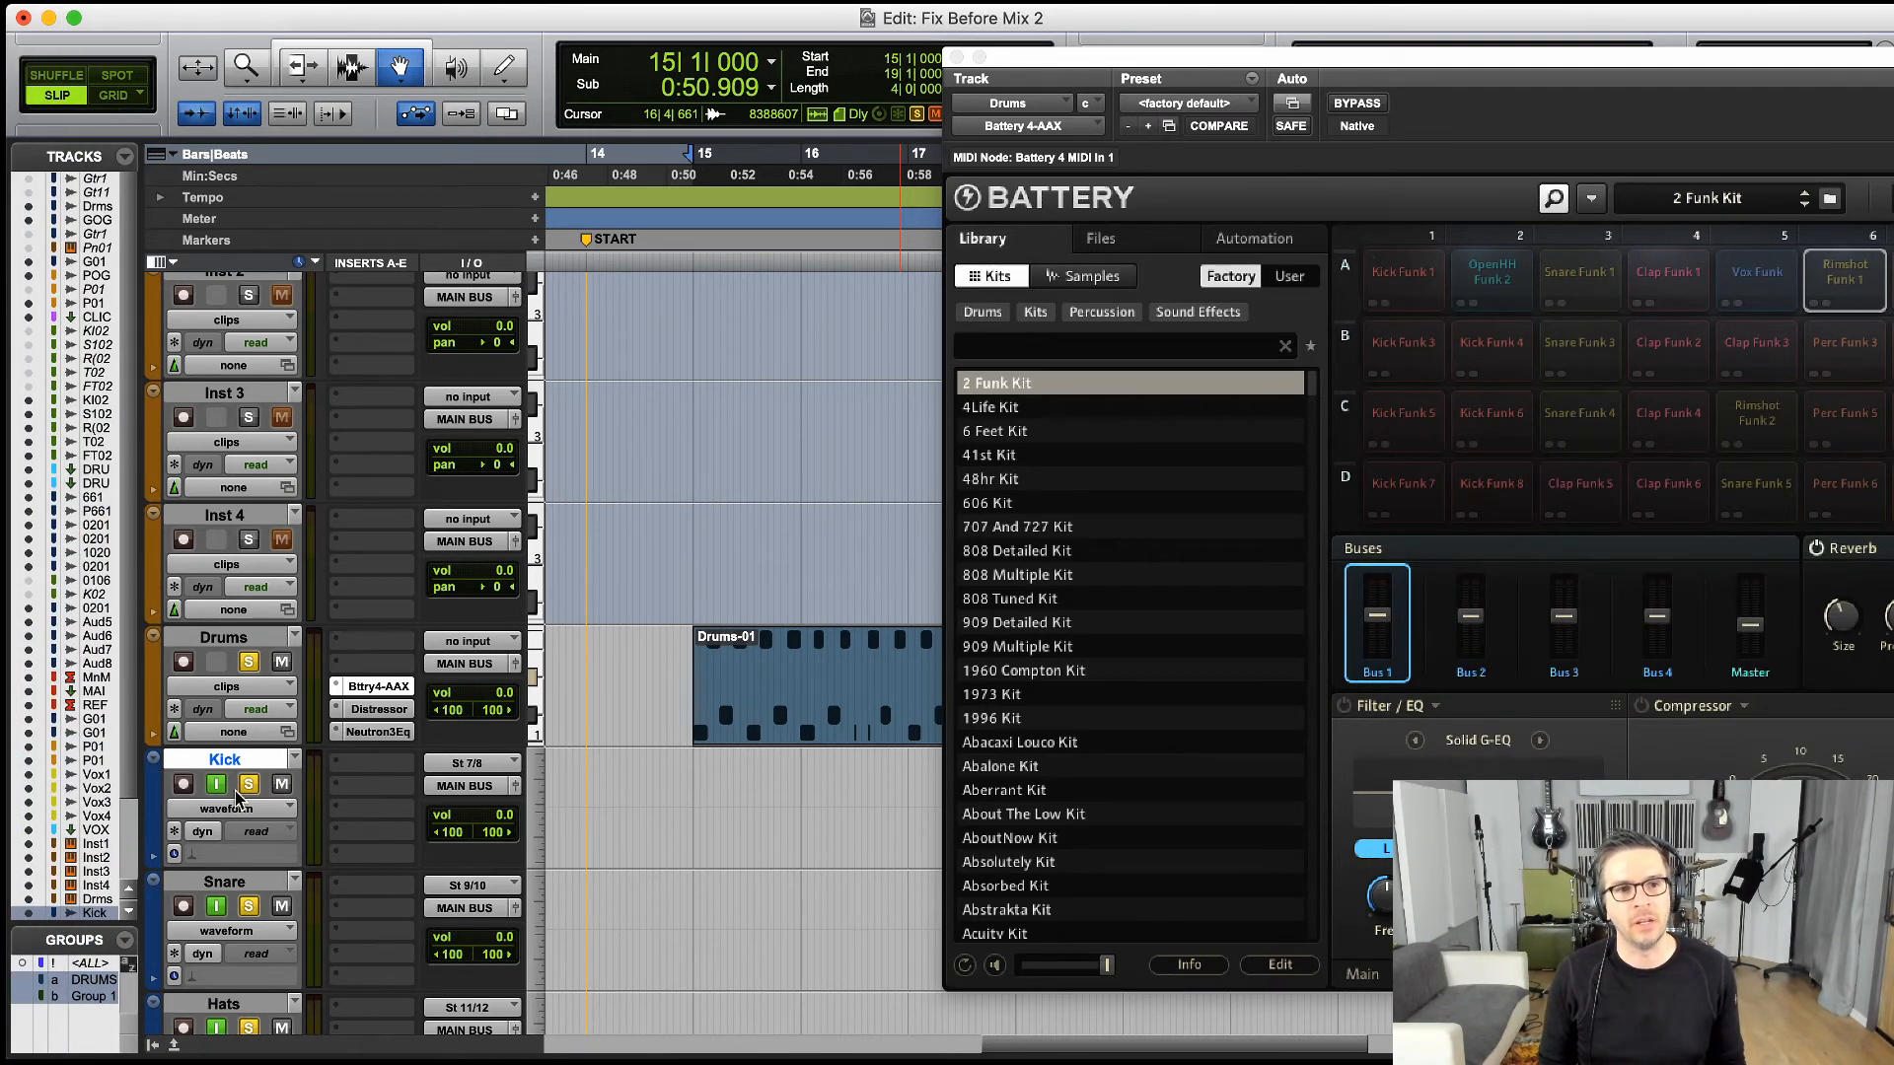
{"action": "key", "text": "space"}
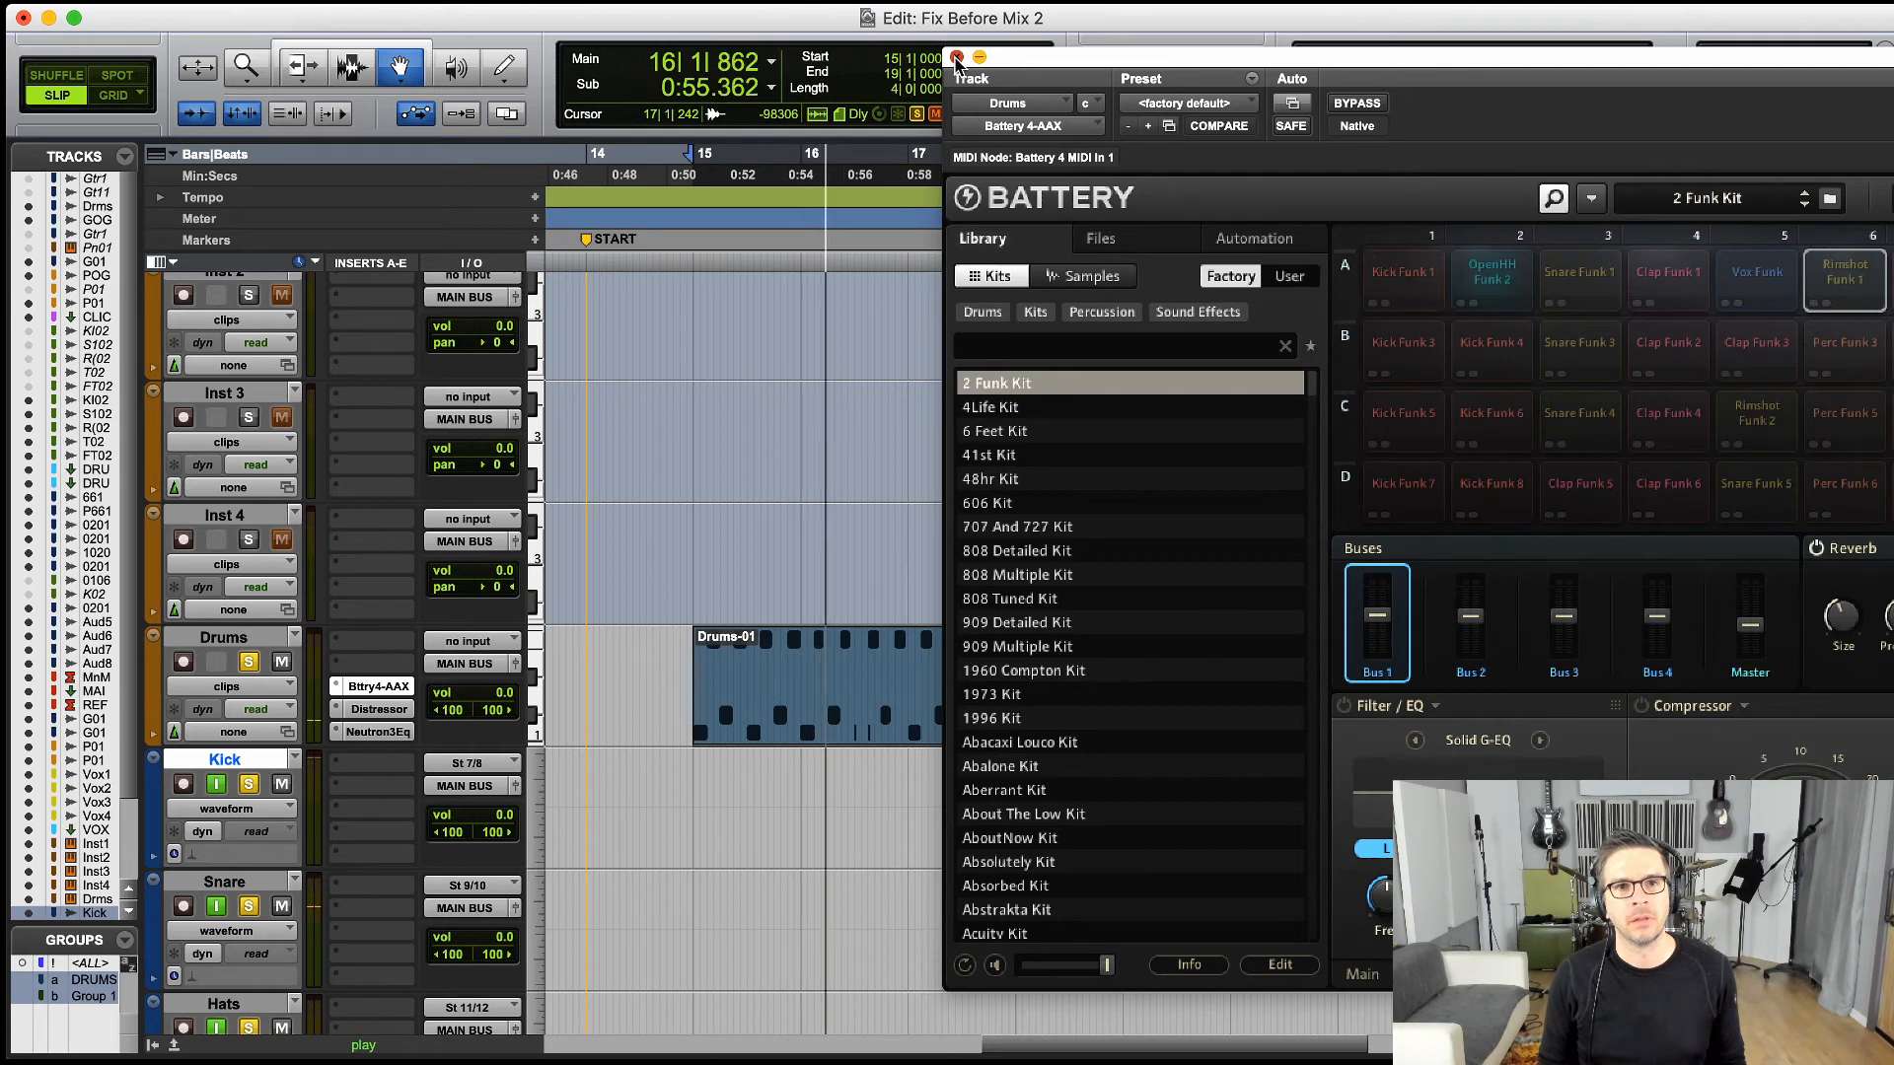
- Close the Battery 4 window to reveal Drums above the Kick, Snare and Hats tracks
{"action": "left_click", "coordinate": [955, 57]}
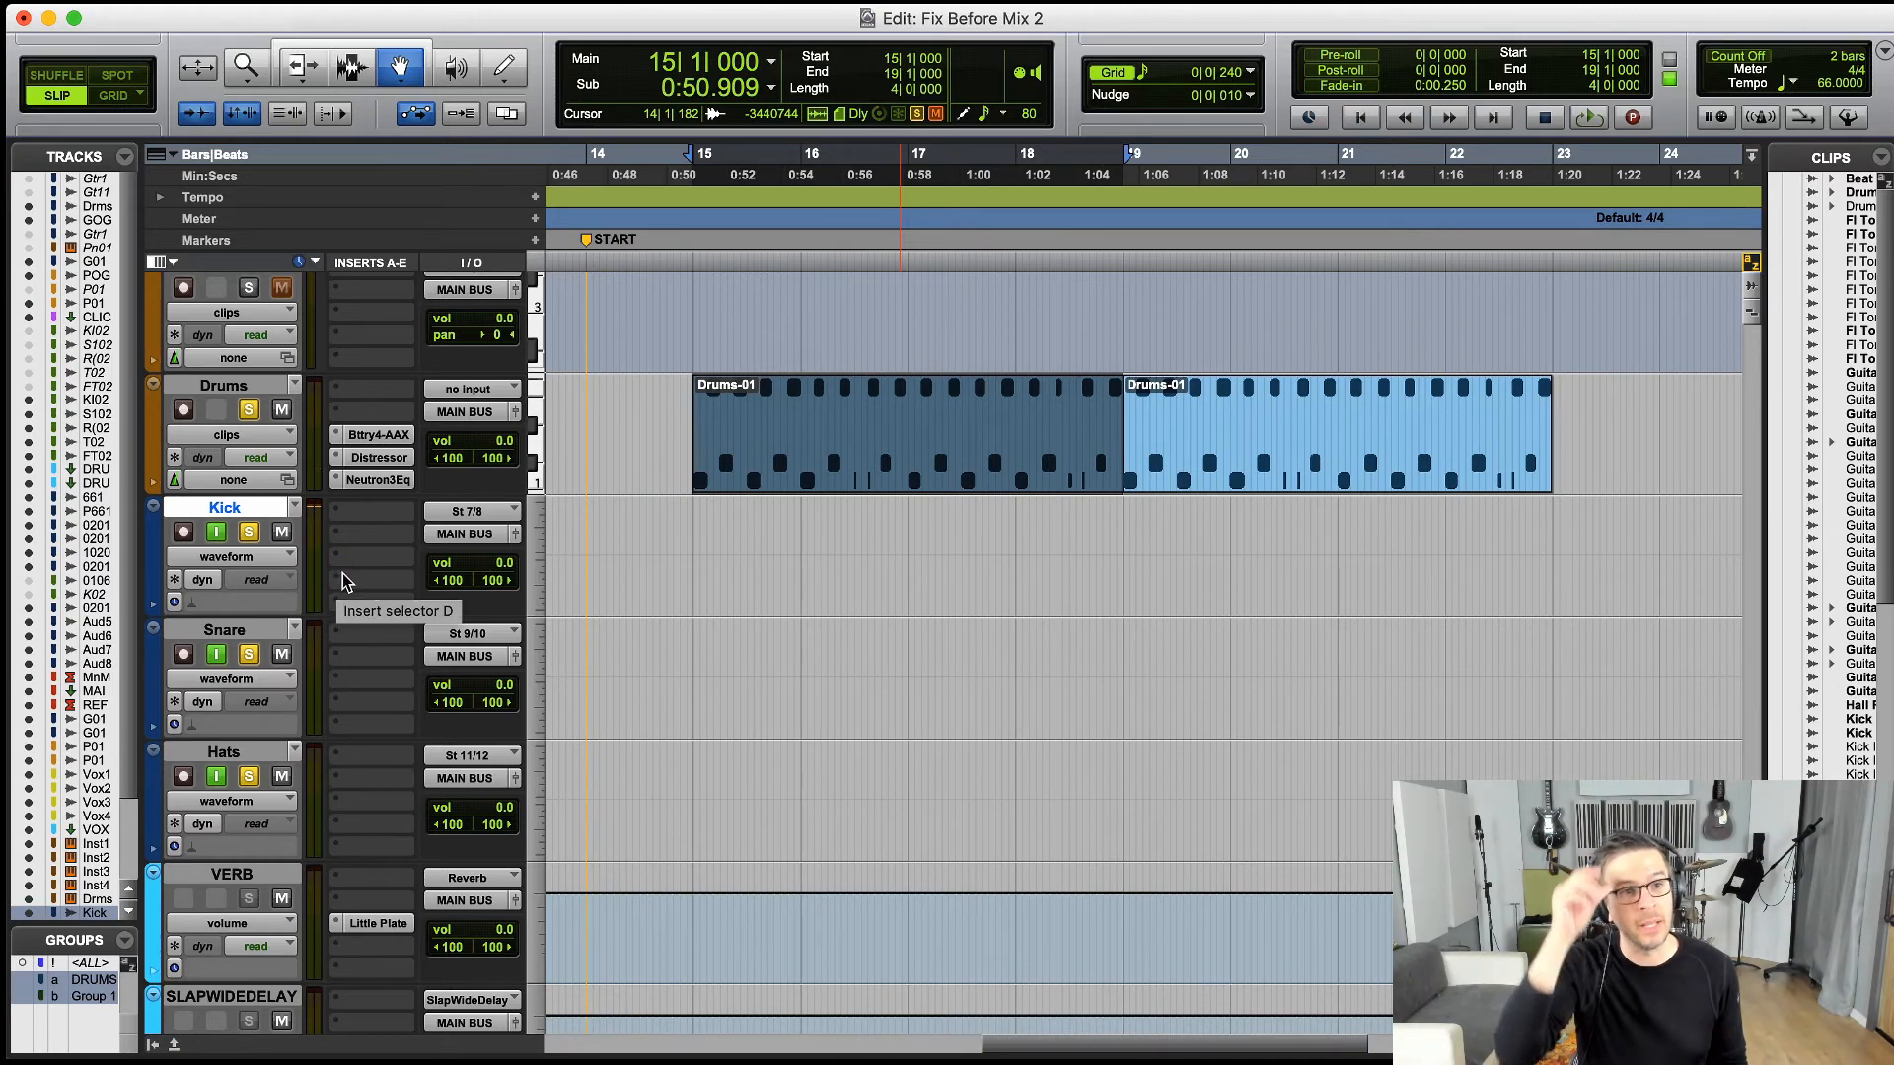
- Record-enable Kick, Snare and Hats and start recording from the transport
{"action": "left_click", "coordinate": [184, 532]}
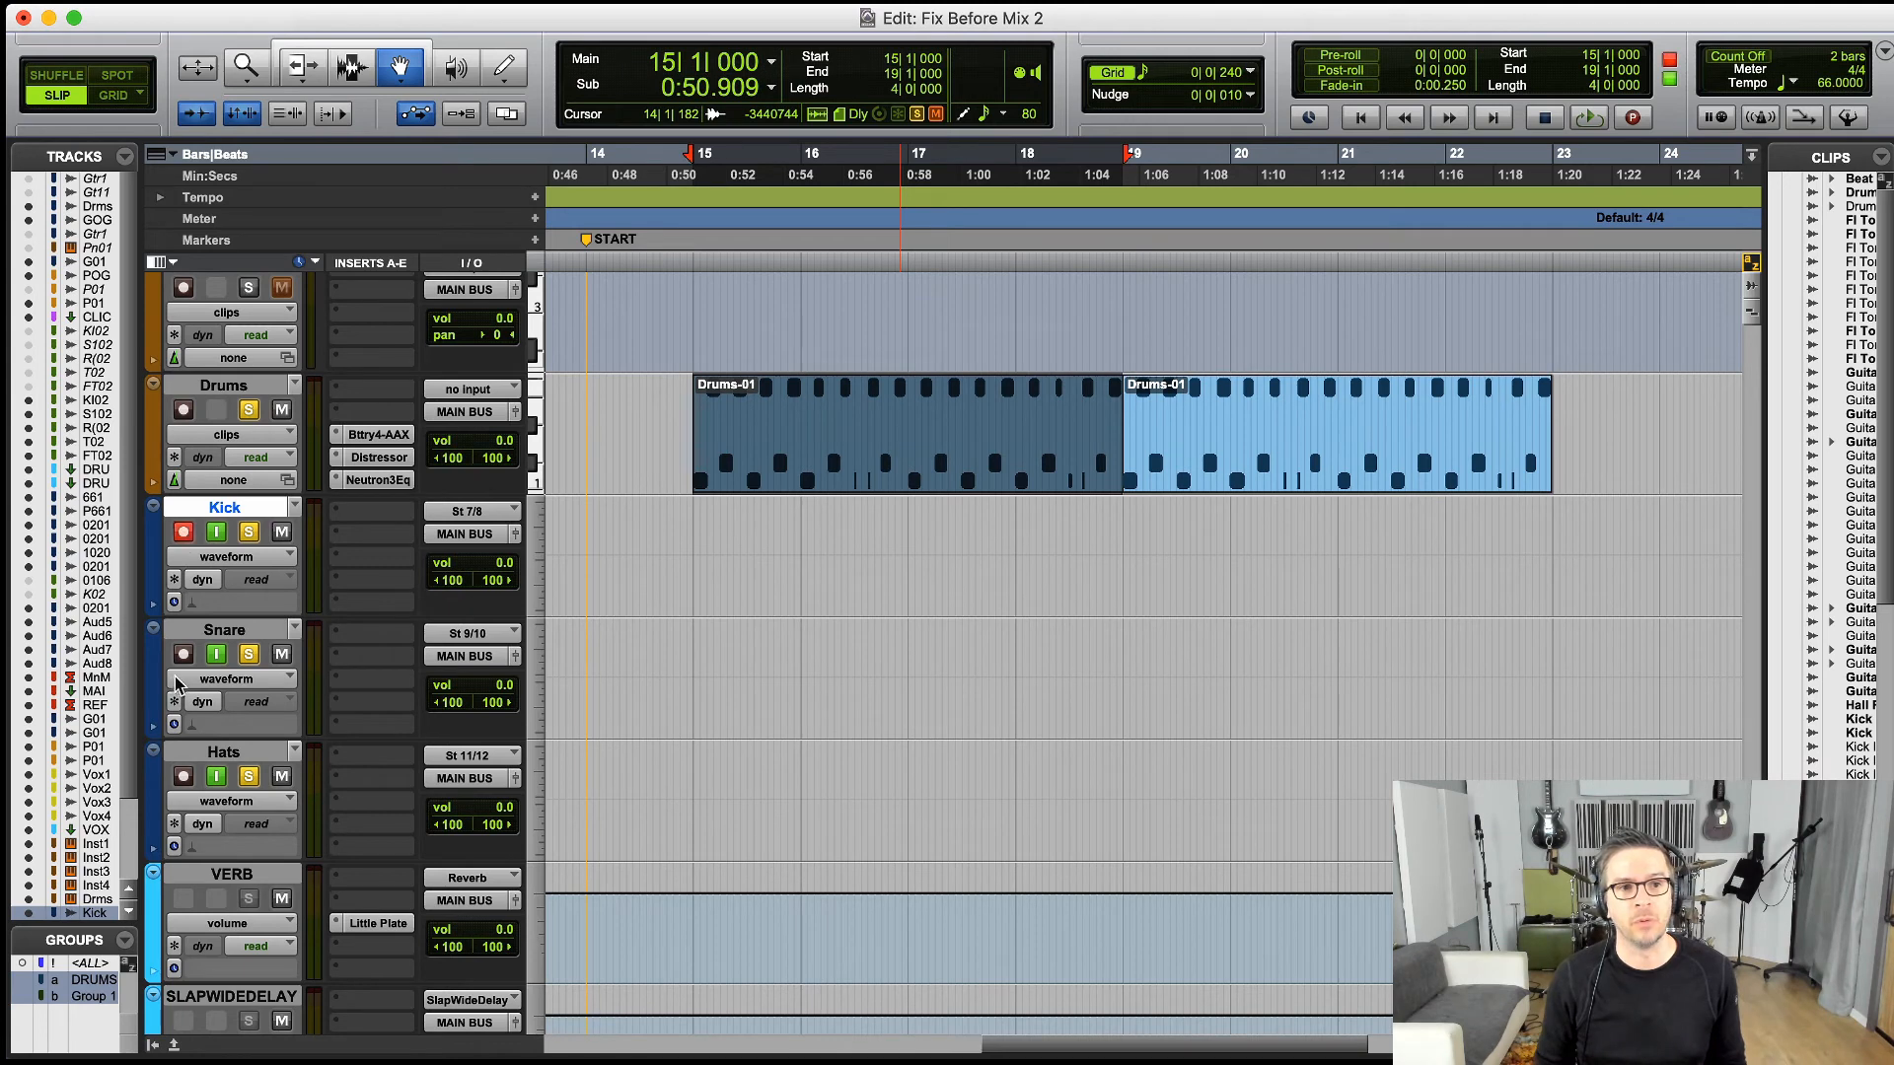
{"action": "left_click", "coordinate": [182, 653]}
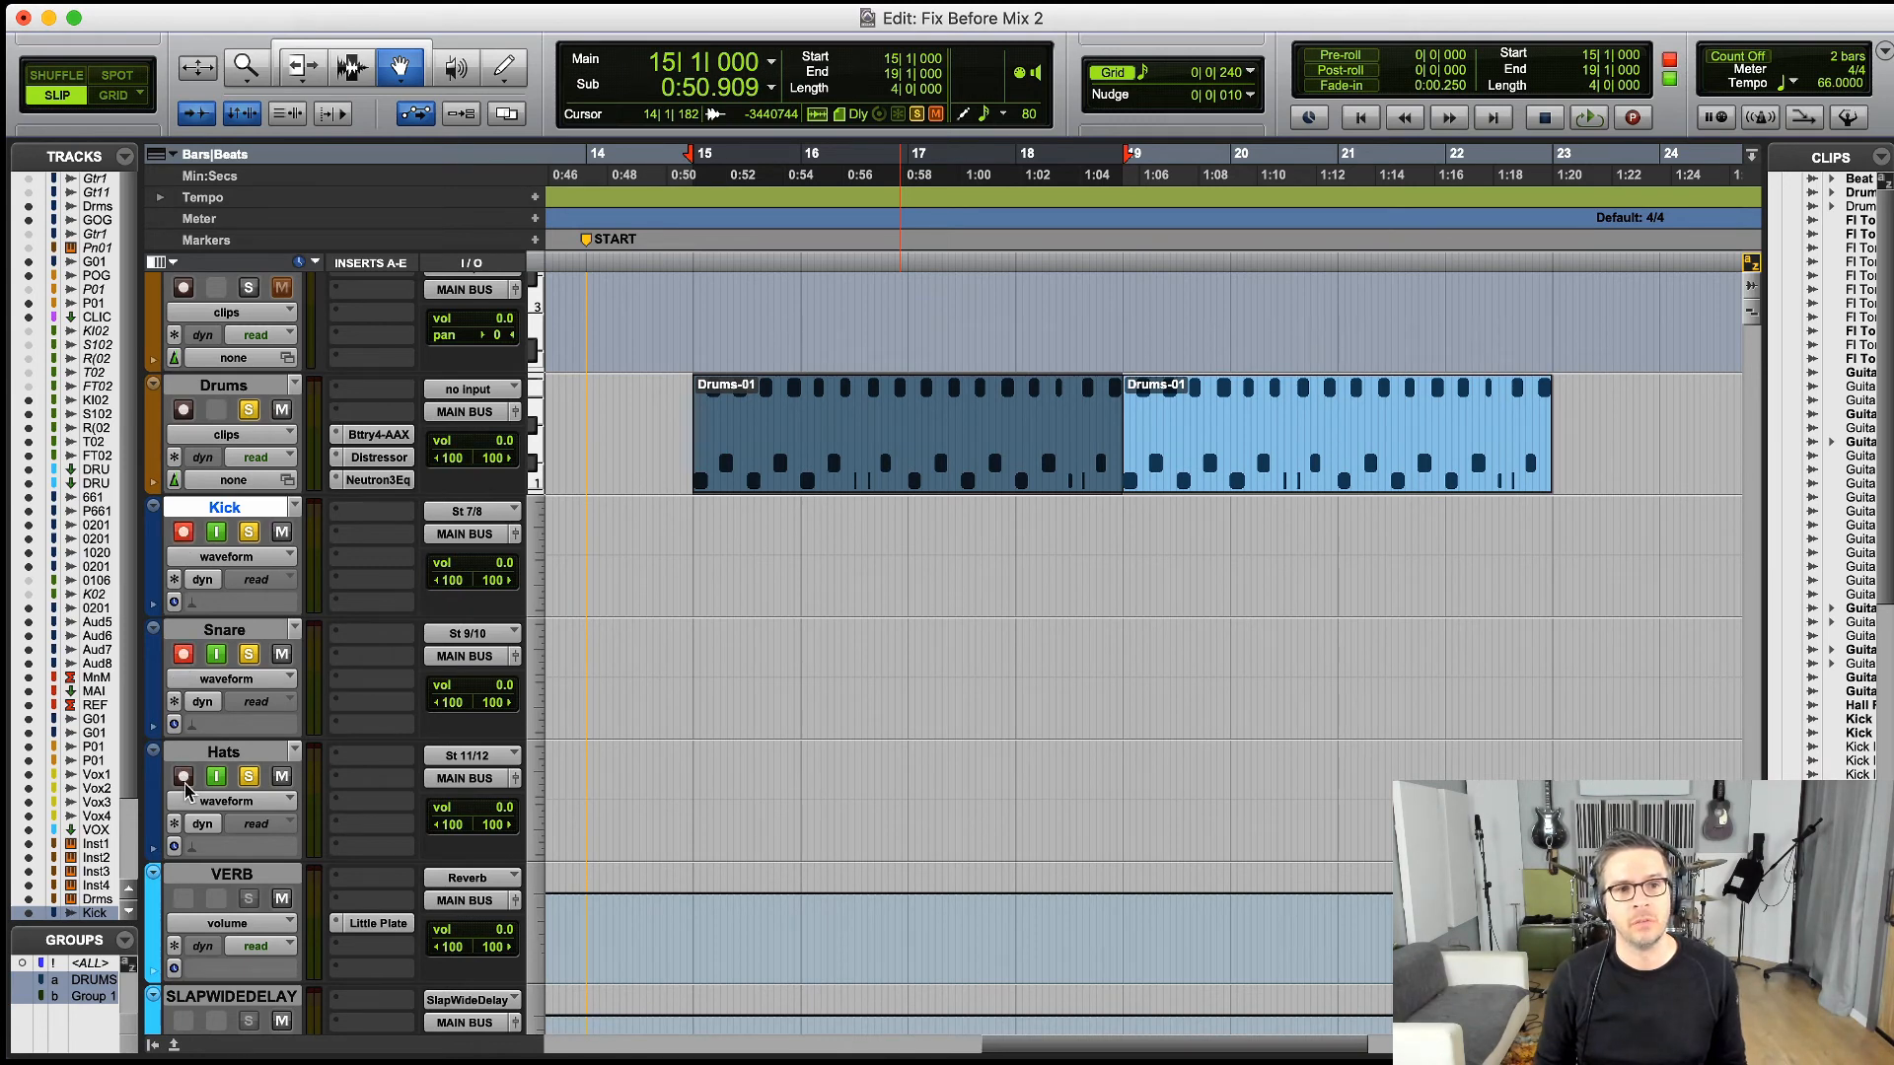
{"action": "left_click", "coordinate": [183, 778]}
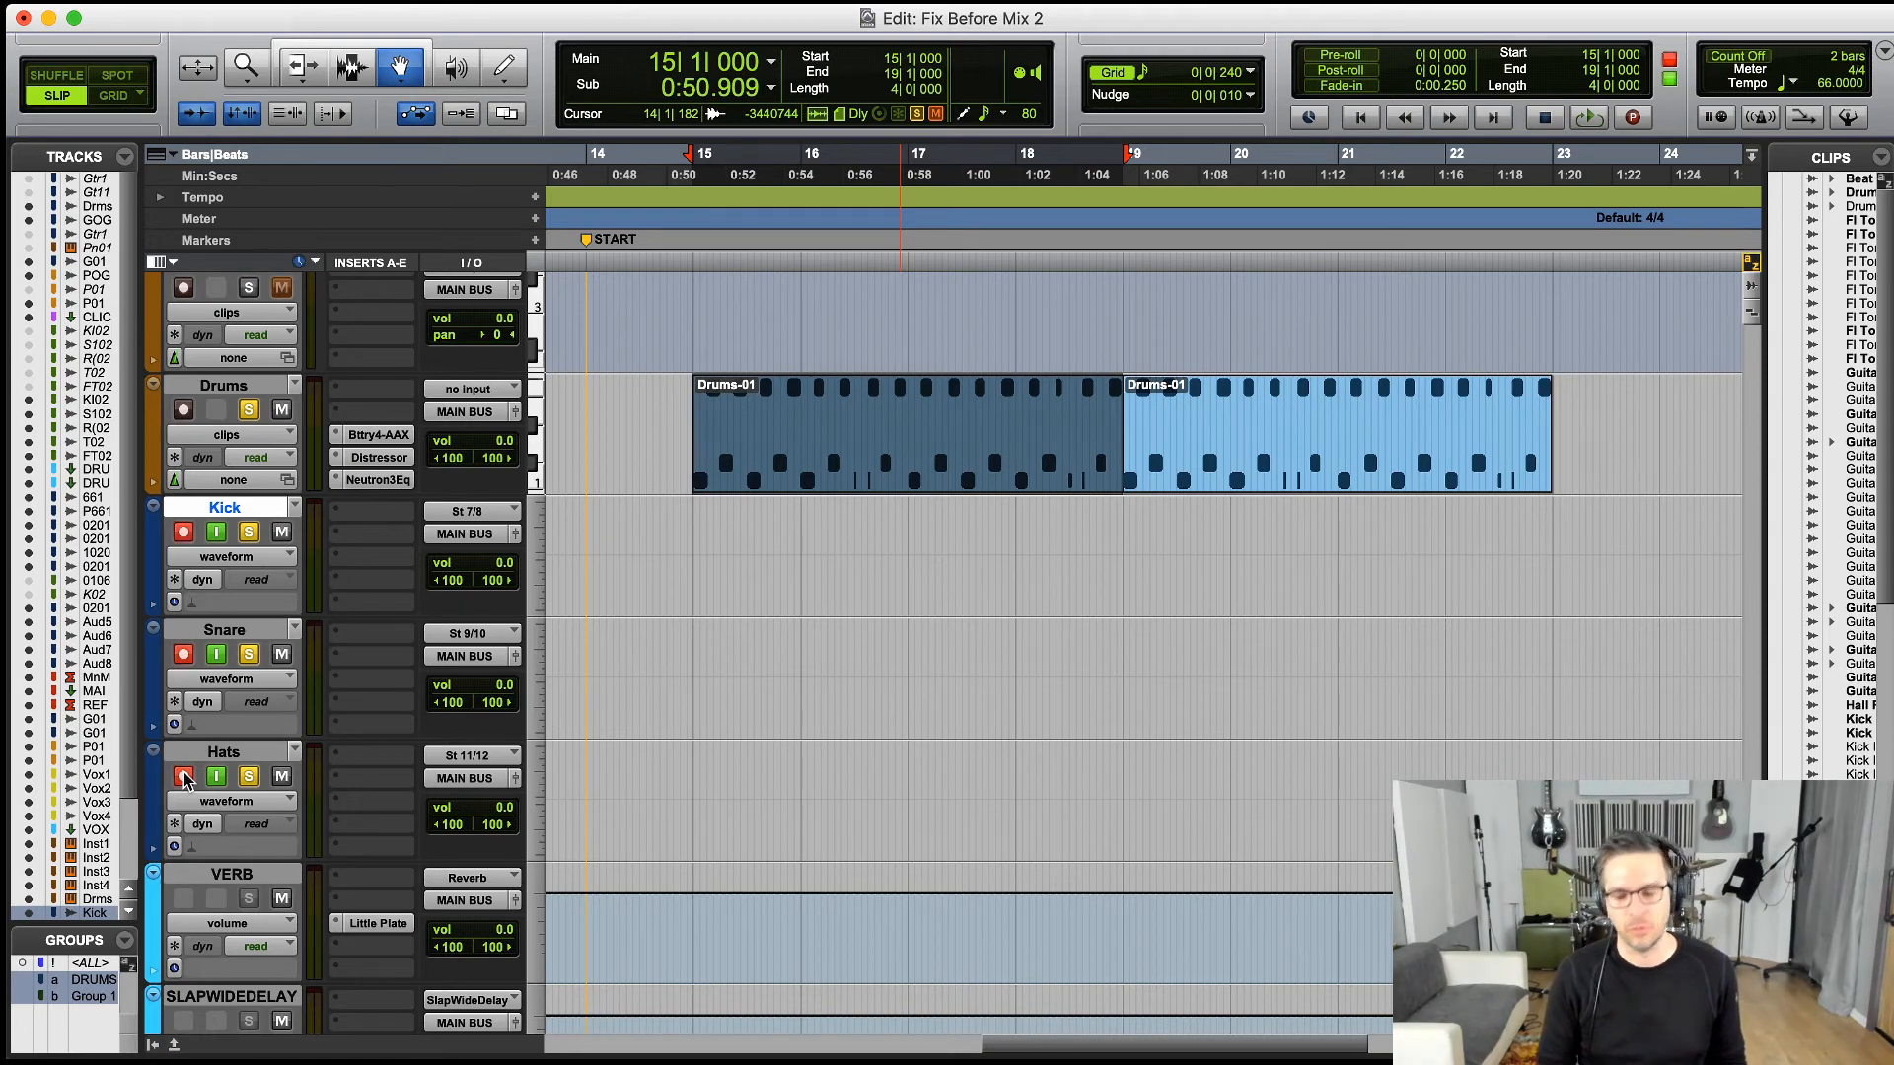
{"action": "left_click", "coordinate": [1632, 117]}
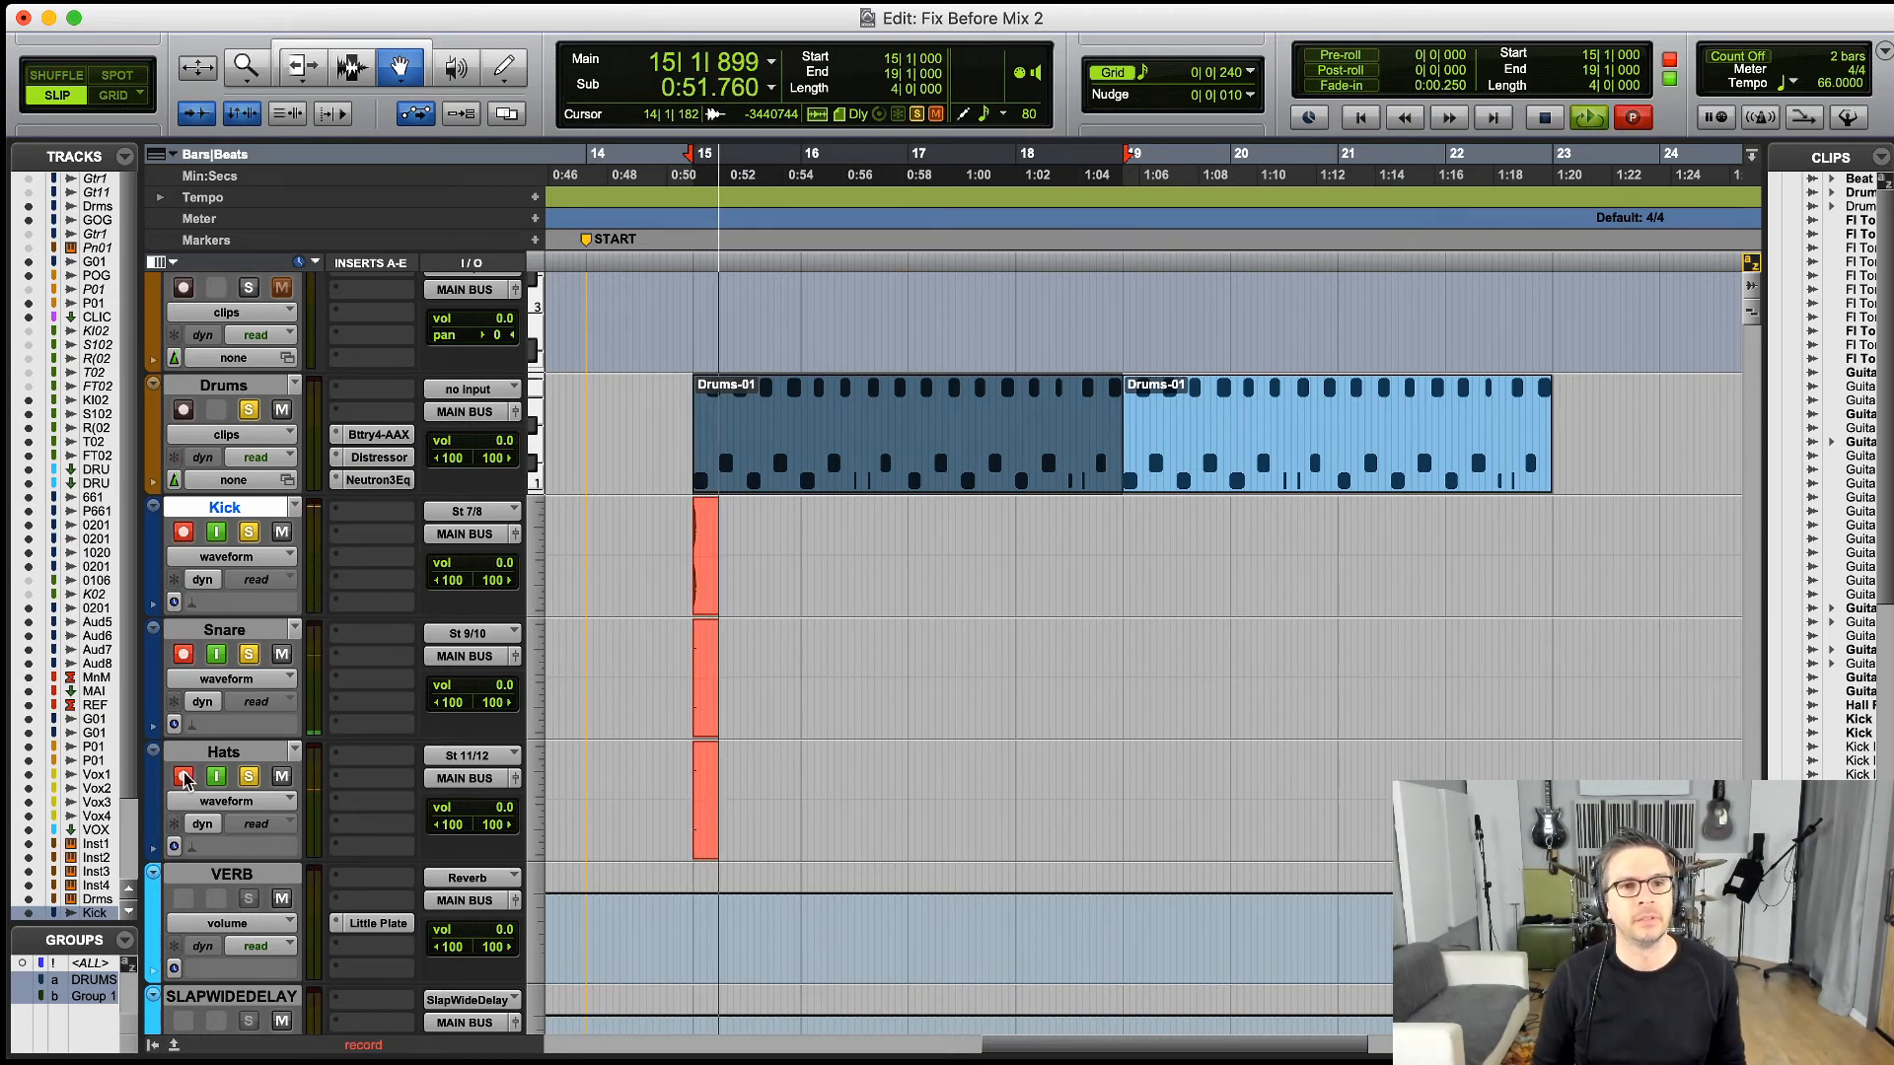